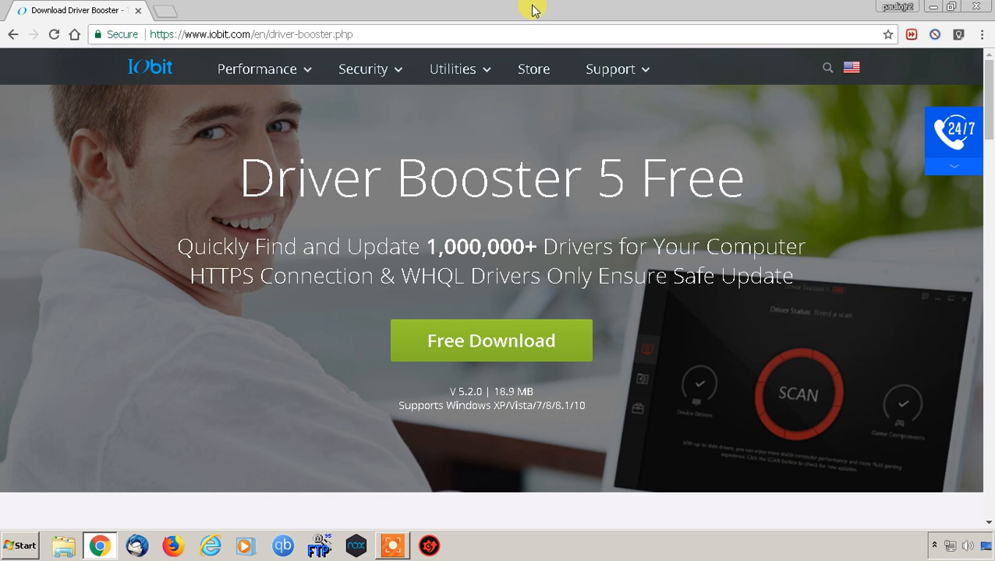
mouse_move(502, 6)
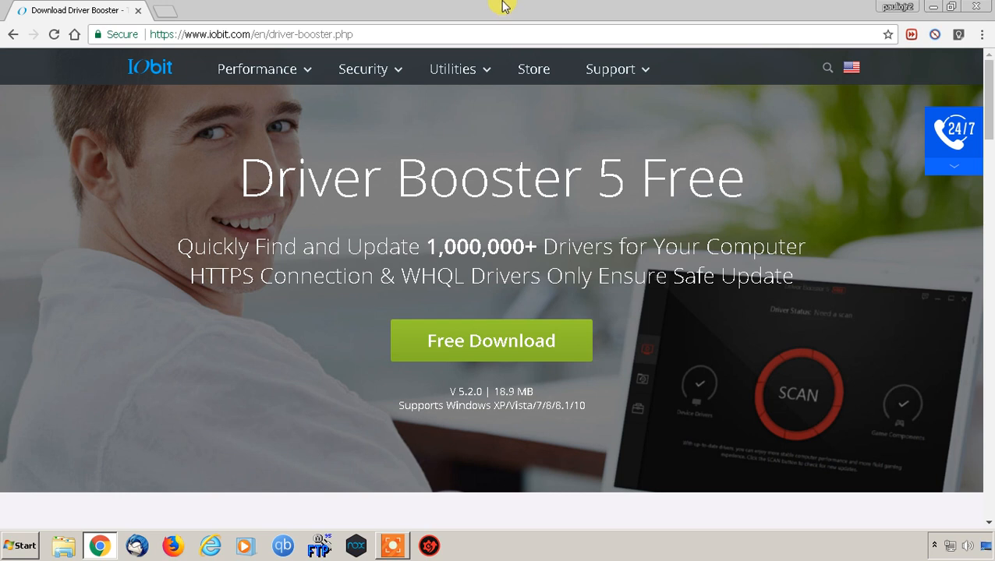
mouse_move(490, 8)
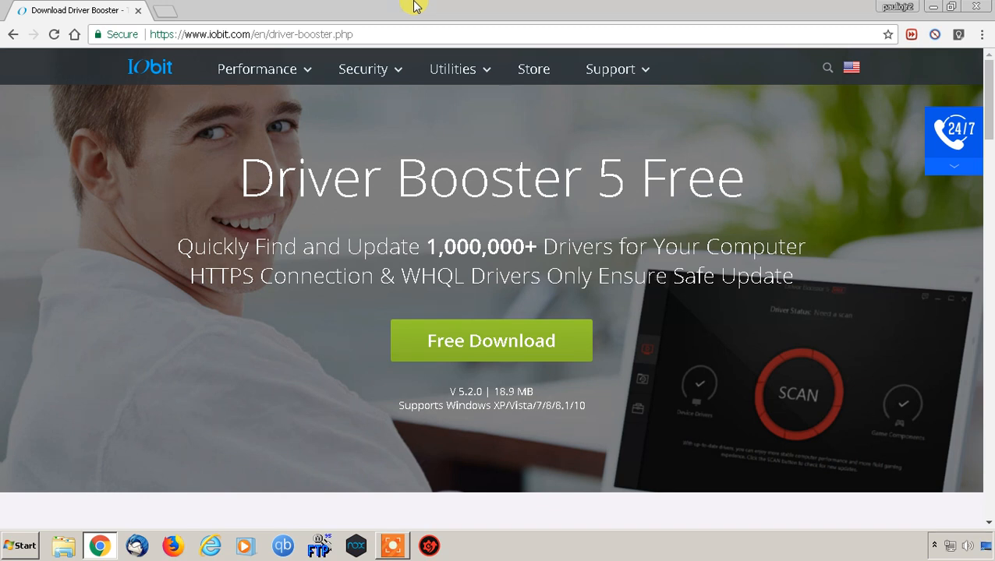
mouse_move(455, 6)
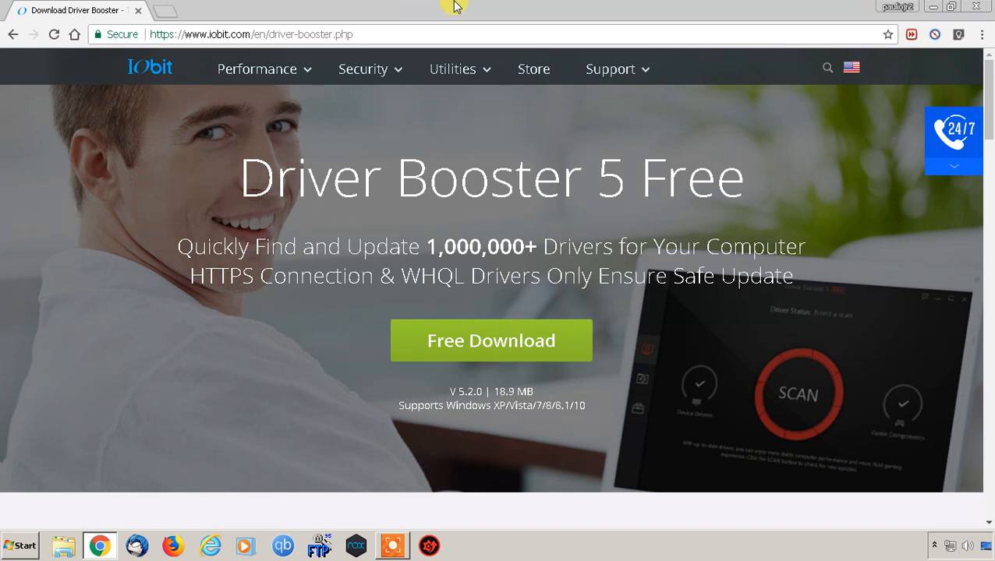
mouse_move(521, 6)
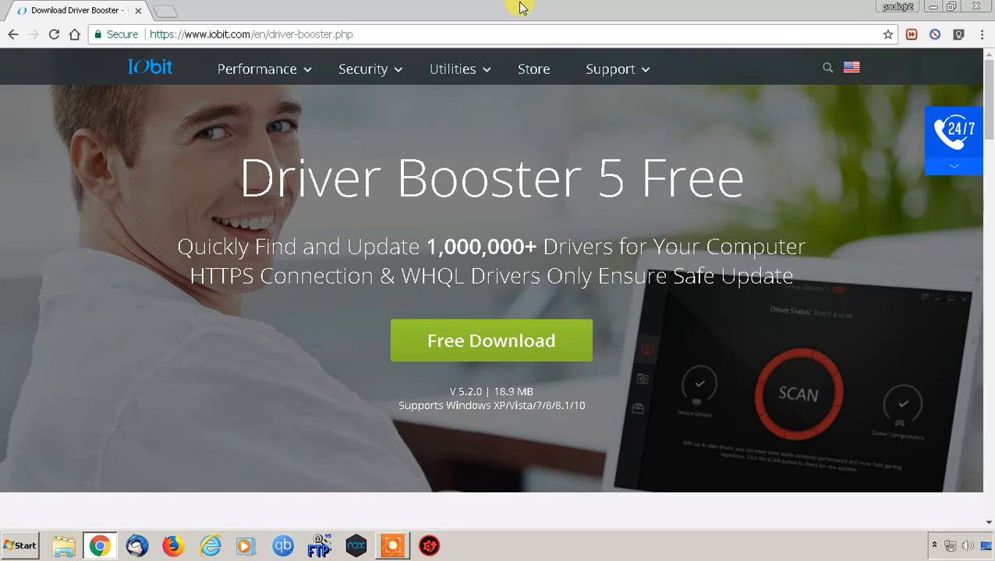
mouse_move(615, 555)
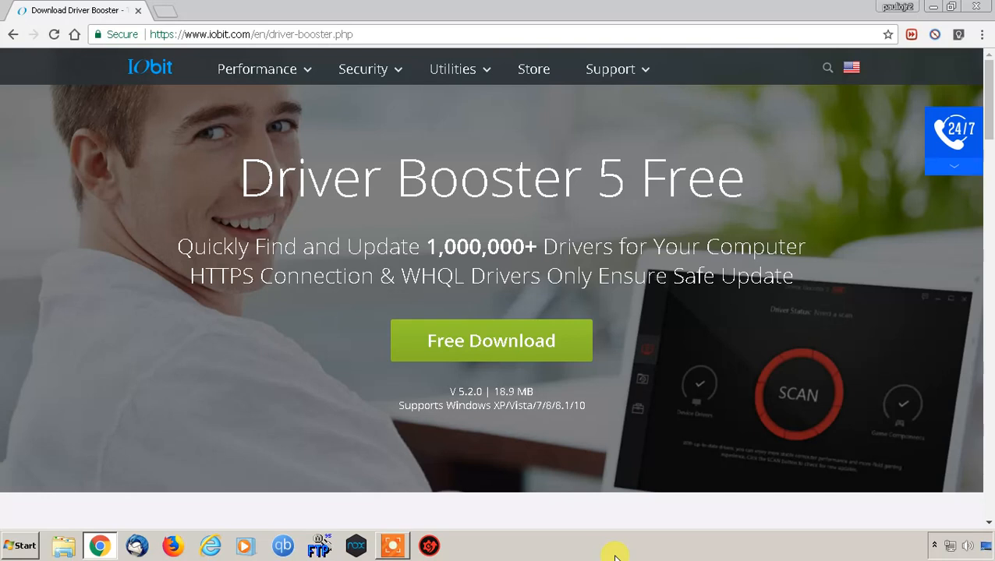
mouse_move(560, 539)
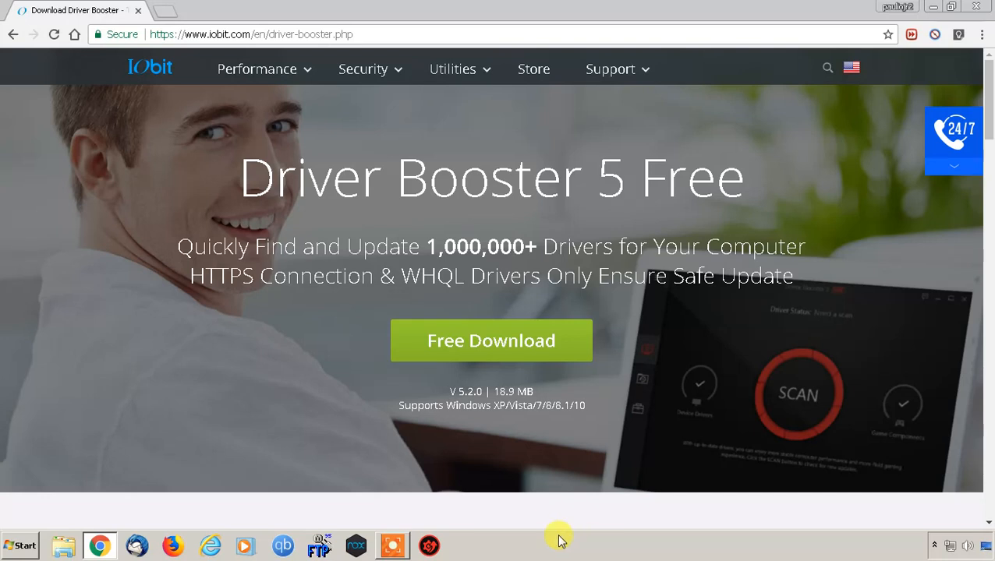
mouse_move(523, 538)
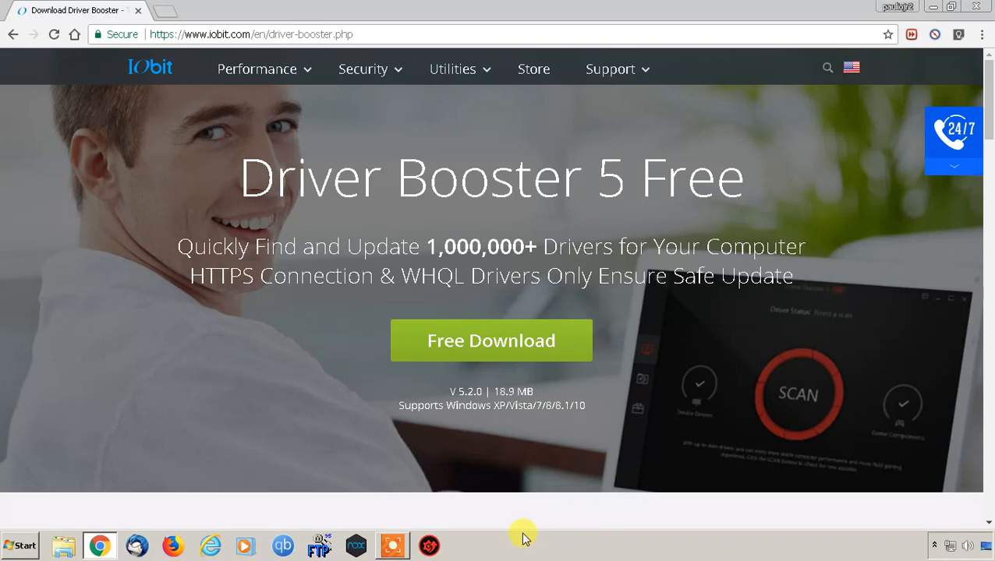
mouse_move(503, 538)
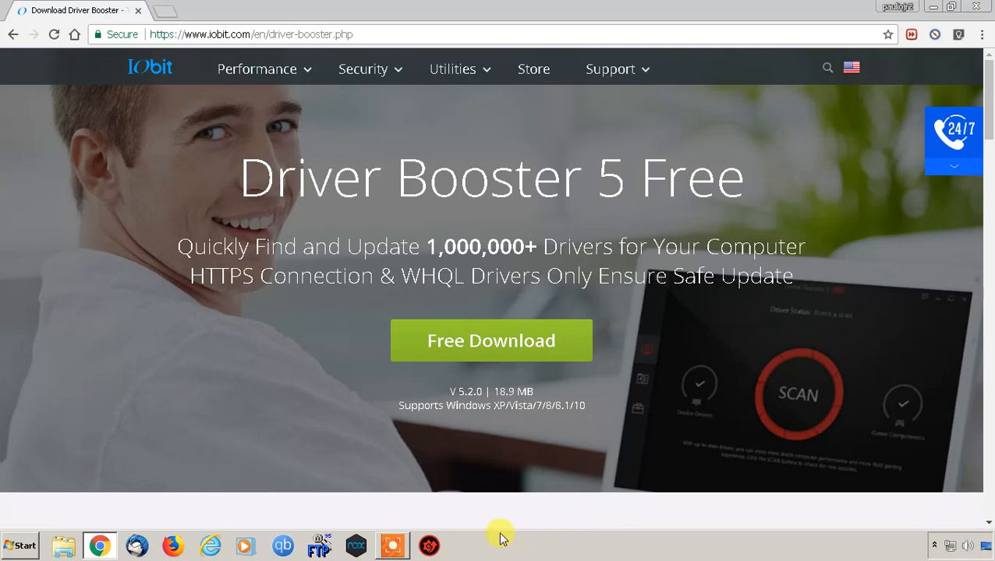
mouse_move(466, 531)
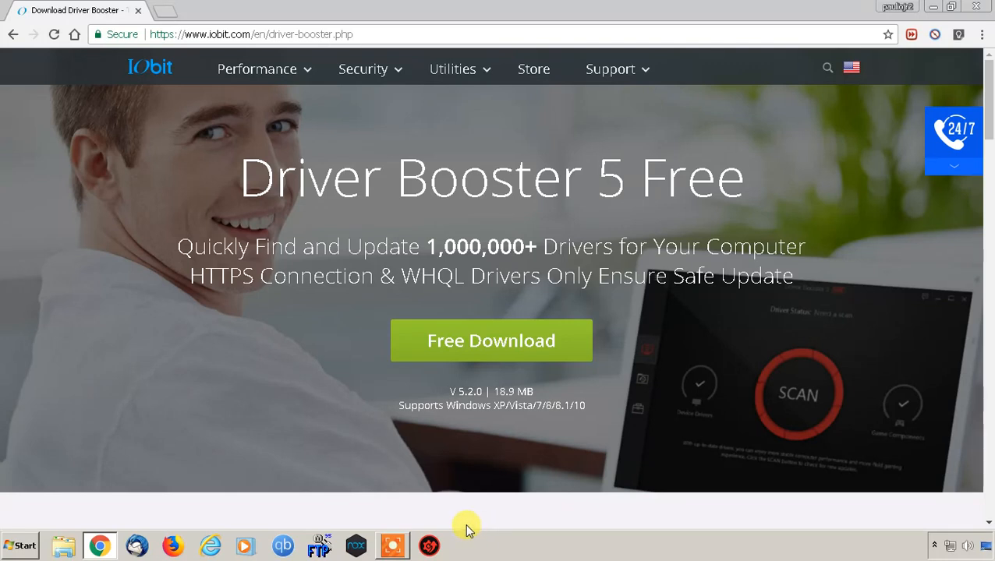
mouse_move(511, 553)
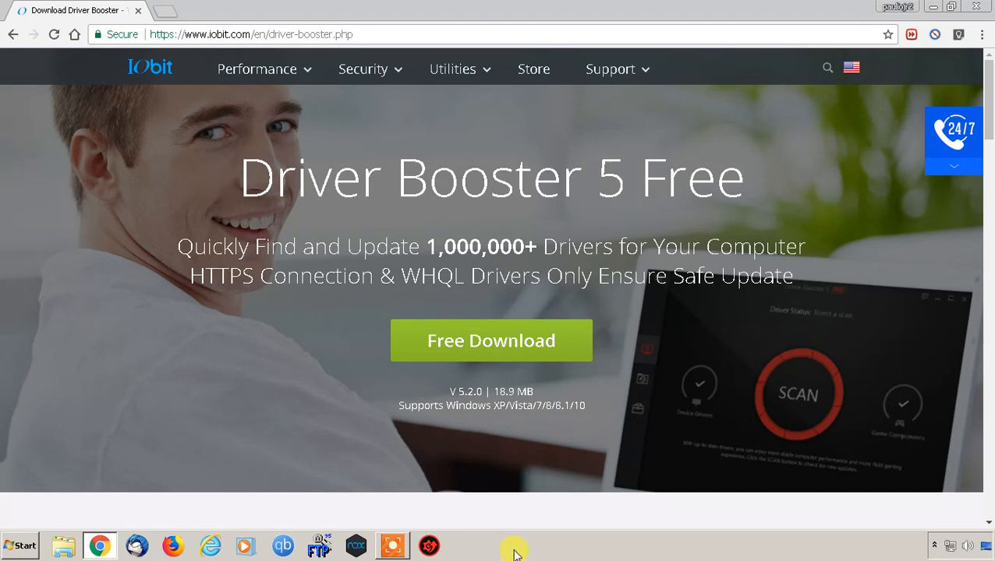
mouse_move(858, 549)
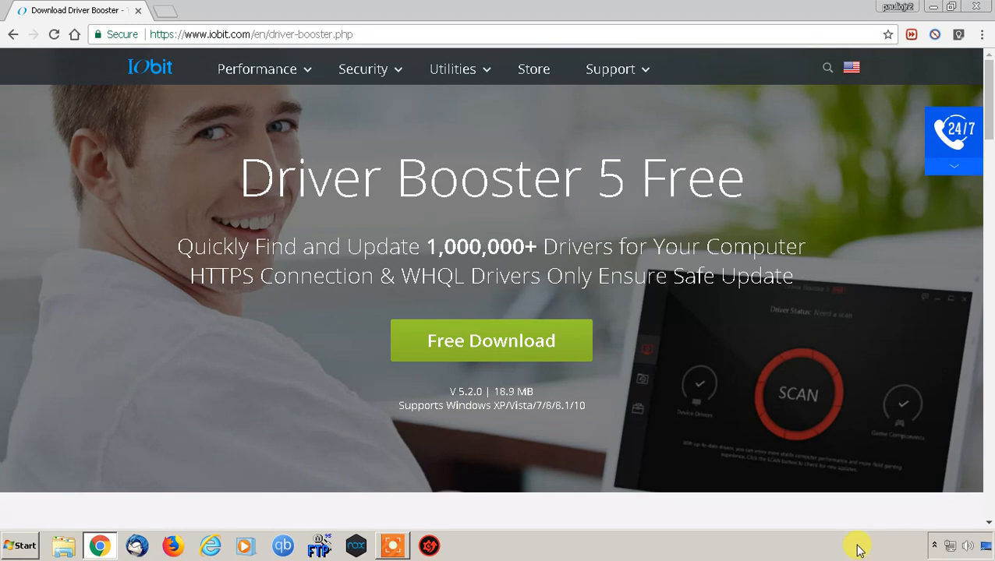
mouse_move(833, 552)
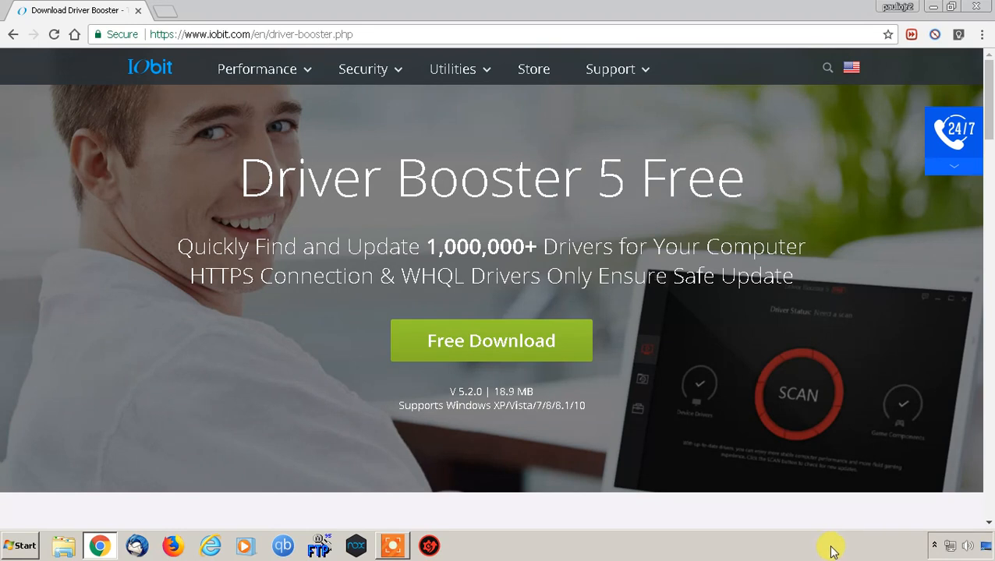
mouse_move(979, 530)
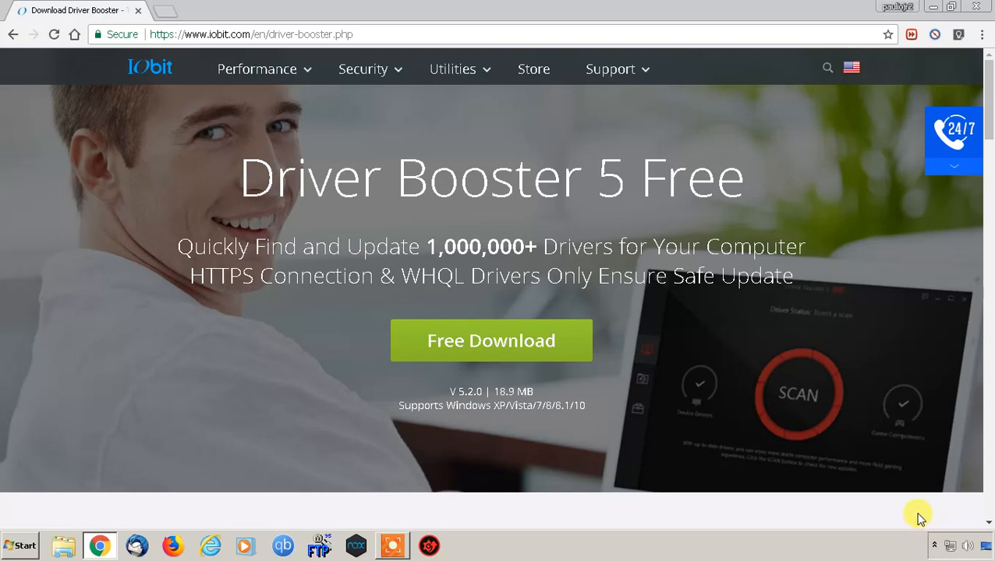
mouse_move(964, 524)
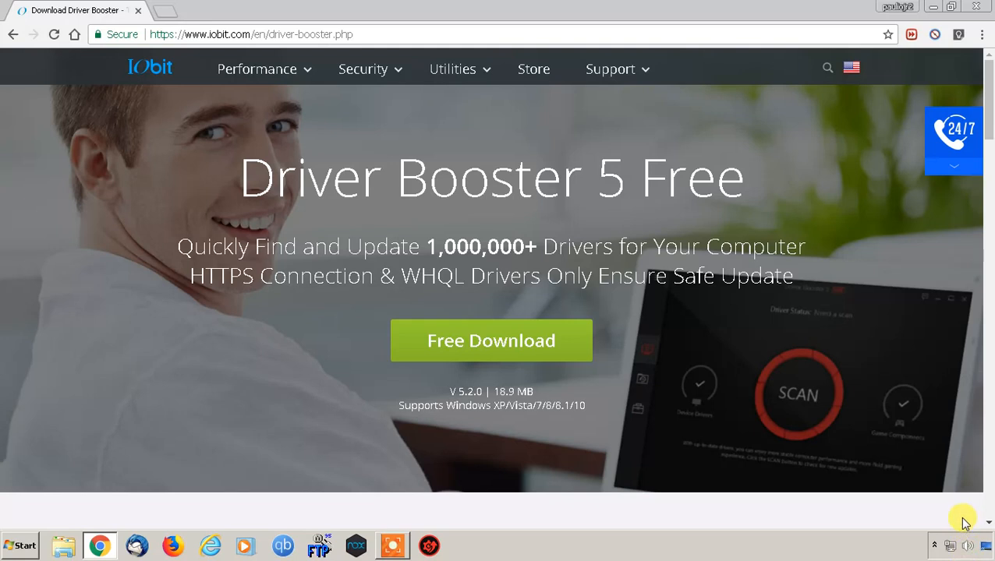
mouse_move(964, 545)
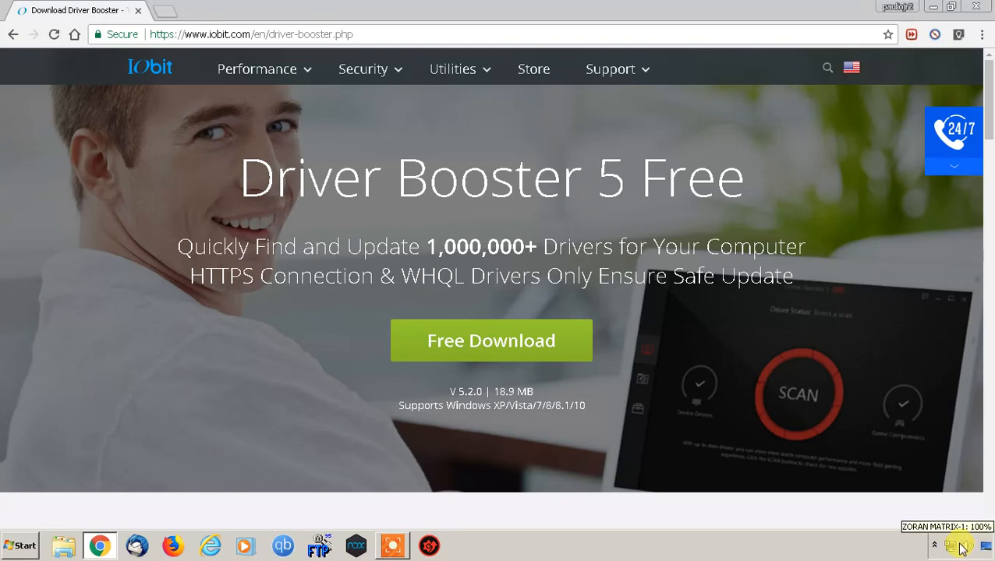
mouse_move(929, 545)
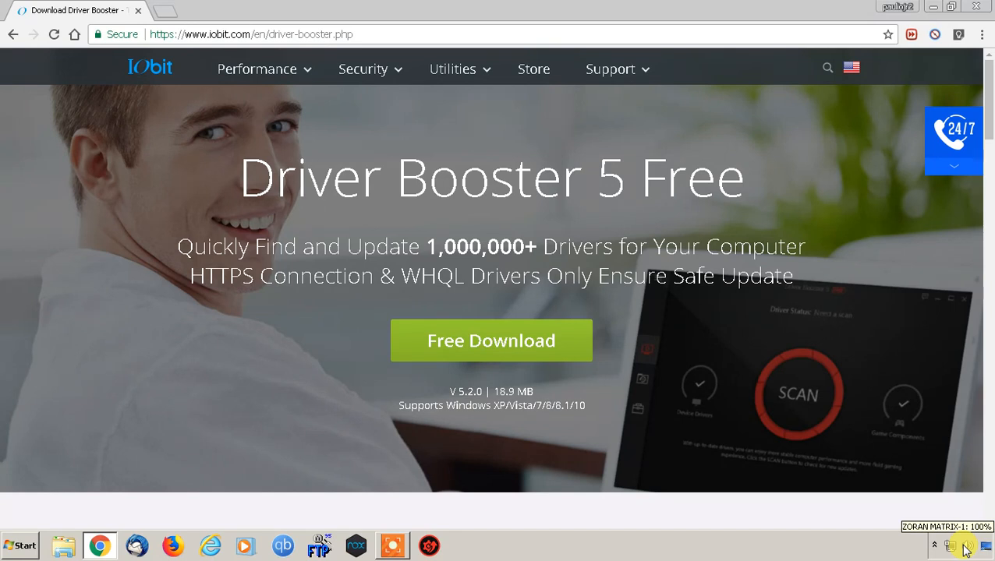
- Review the playback devices, comparing NVIDIA HDMI Output, Headphones and the default ZORAN MATRIX-1
right_click(964, 546)
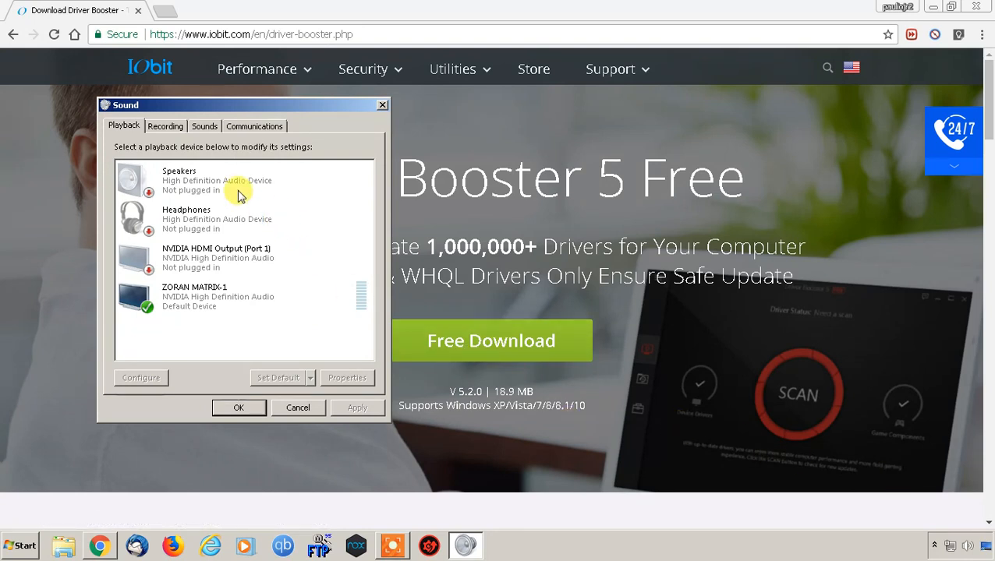
mouse_move(221, 193)
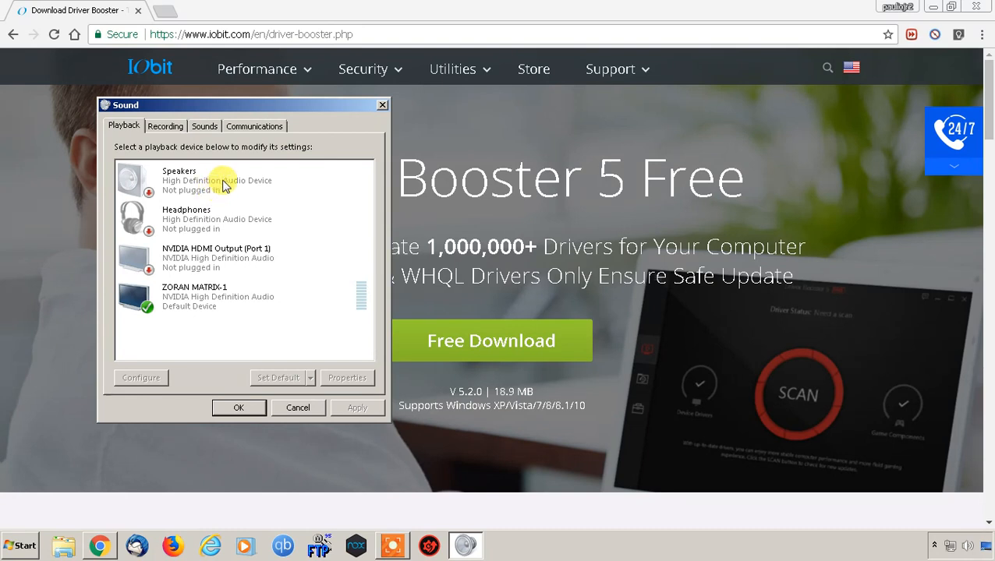
click(217, 257)
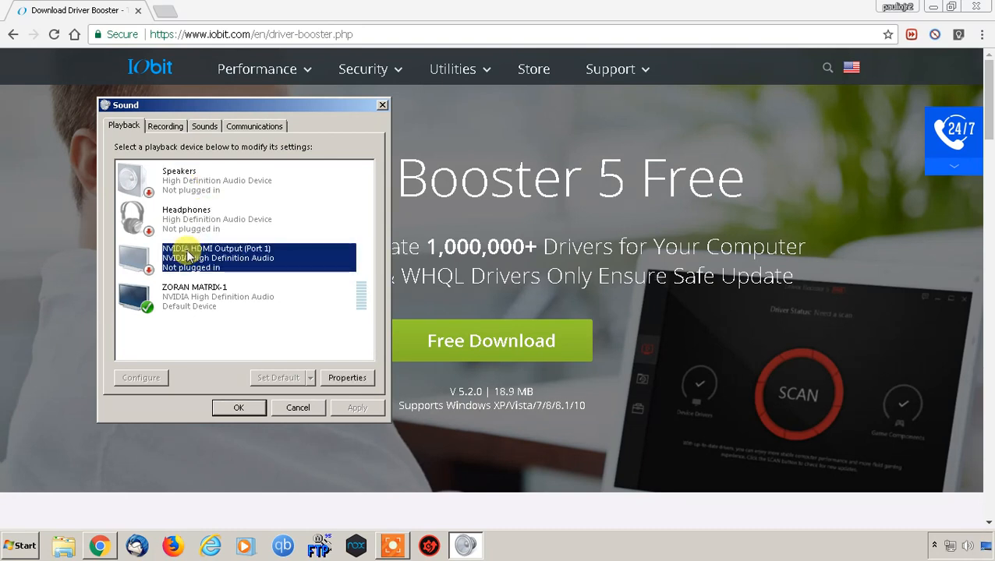
click(218, 296)
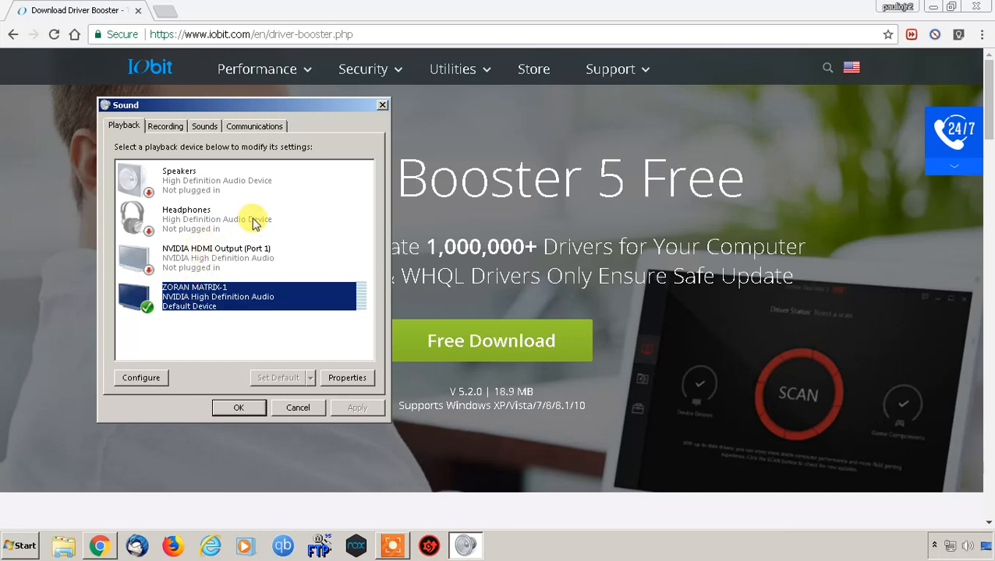
mouse_move(304, 259)
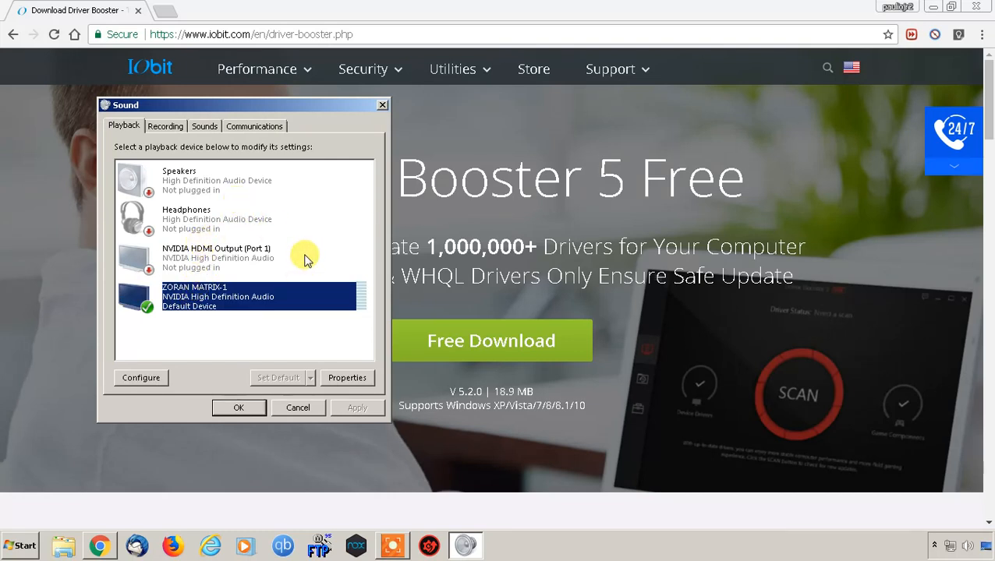
click(218, 218)
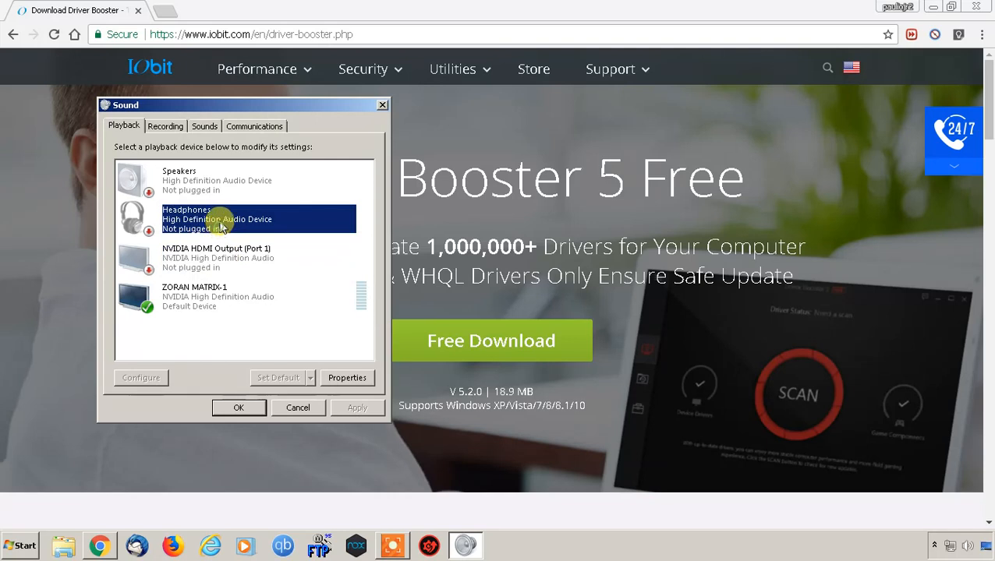
click(218, 297)
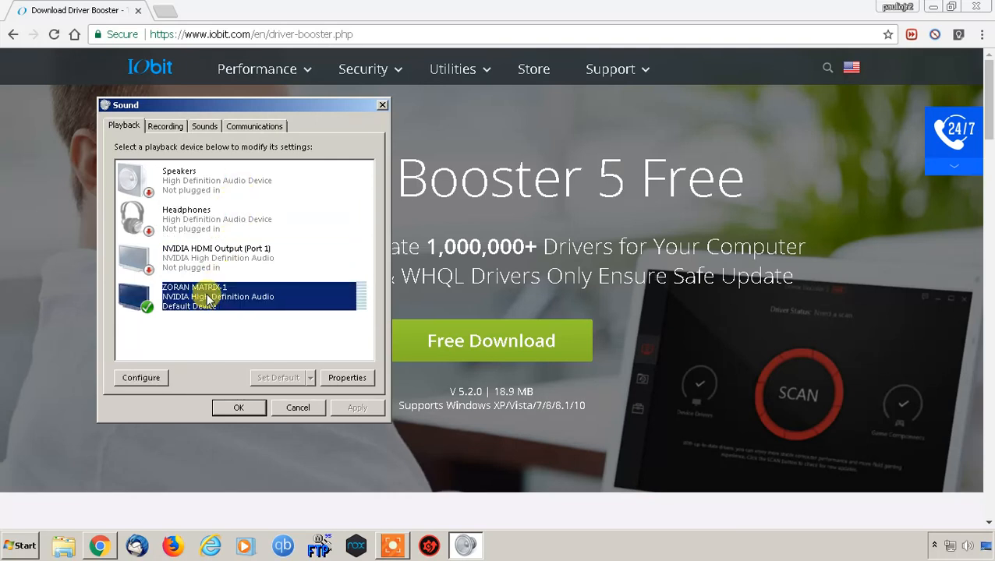
mouse_move(280, 312)
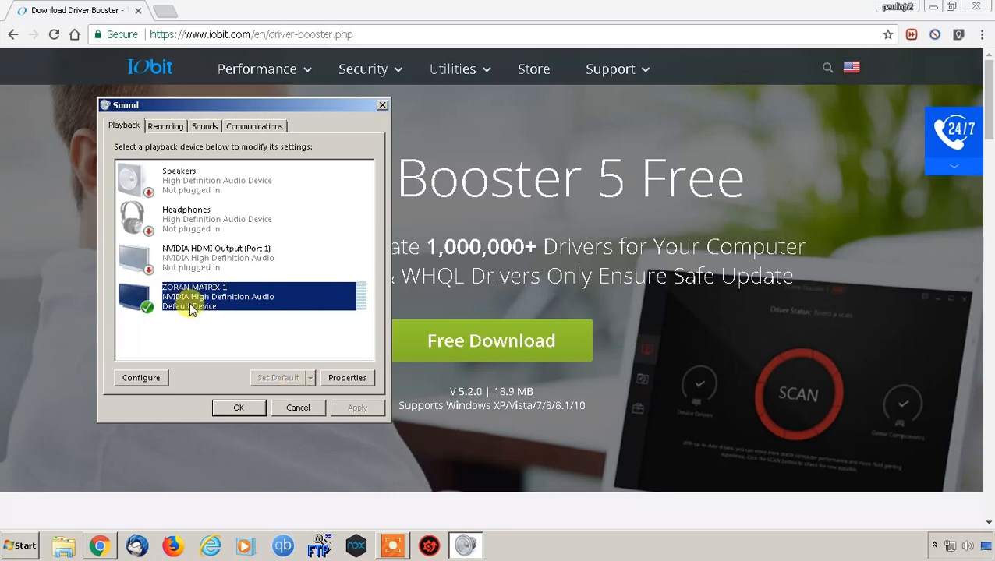
mouse_move(248, 290)
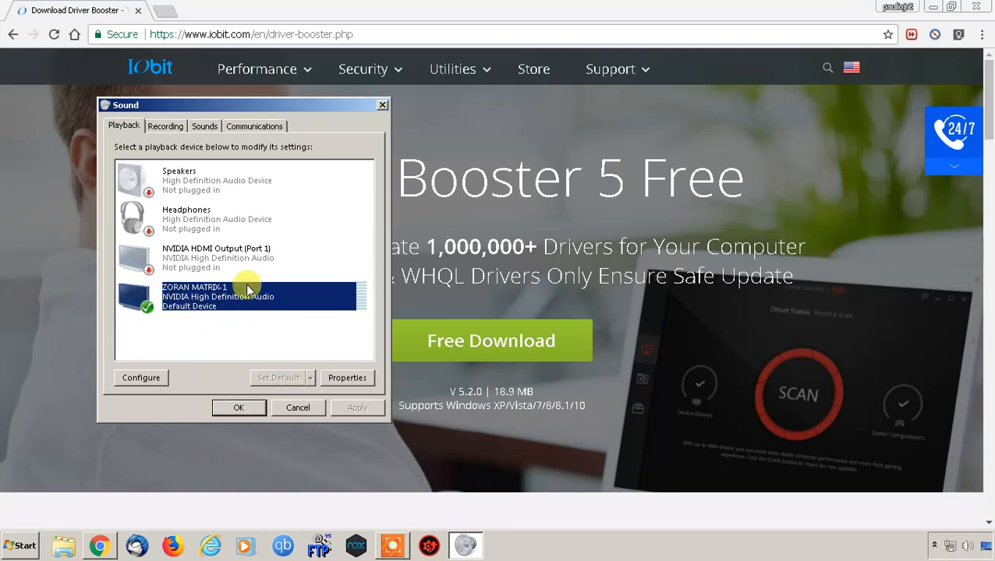
mouse_move(279, 315)
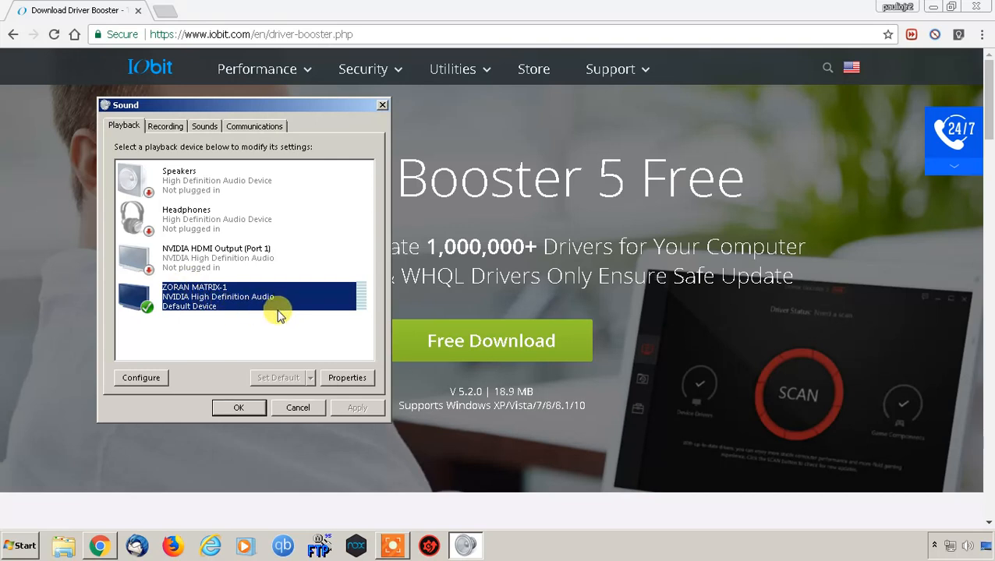
mouse_move(227, 271)
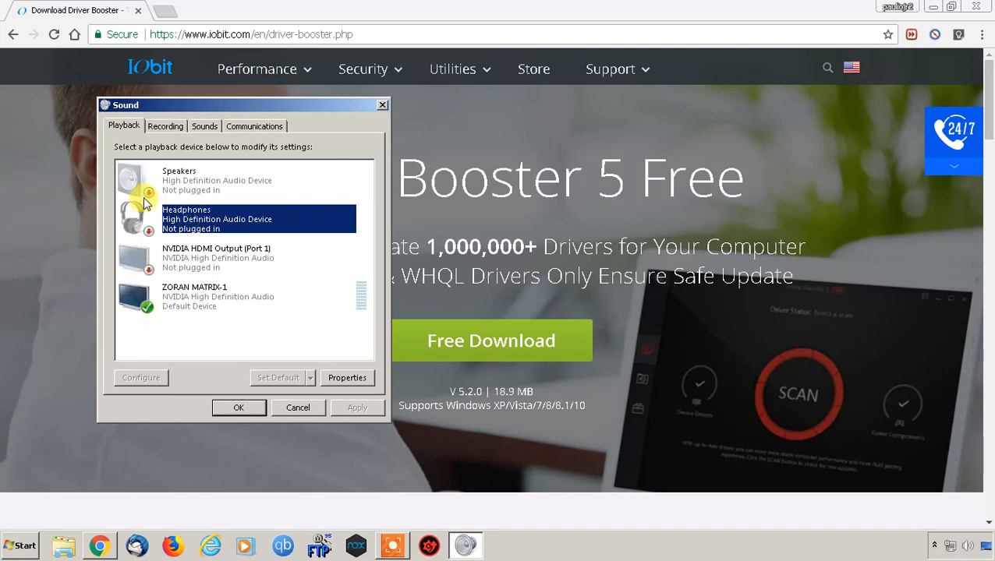
- Confirm ZORAN MATRIX-1 as the default device and cancel out of the Sound dialog
click(226, 181)
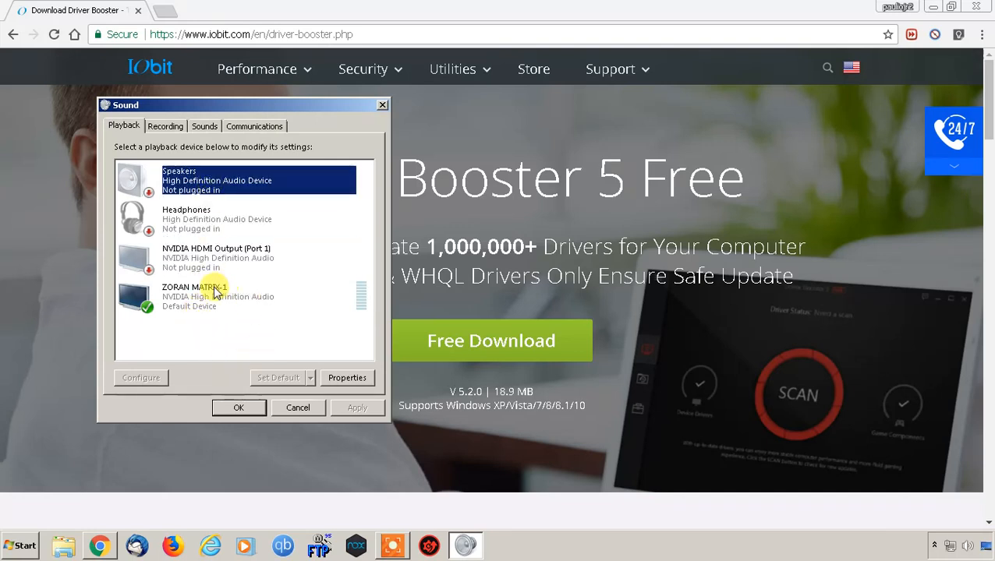
click(218, 296)
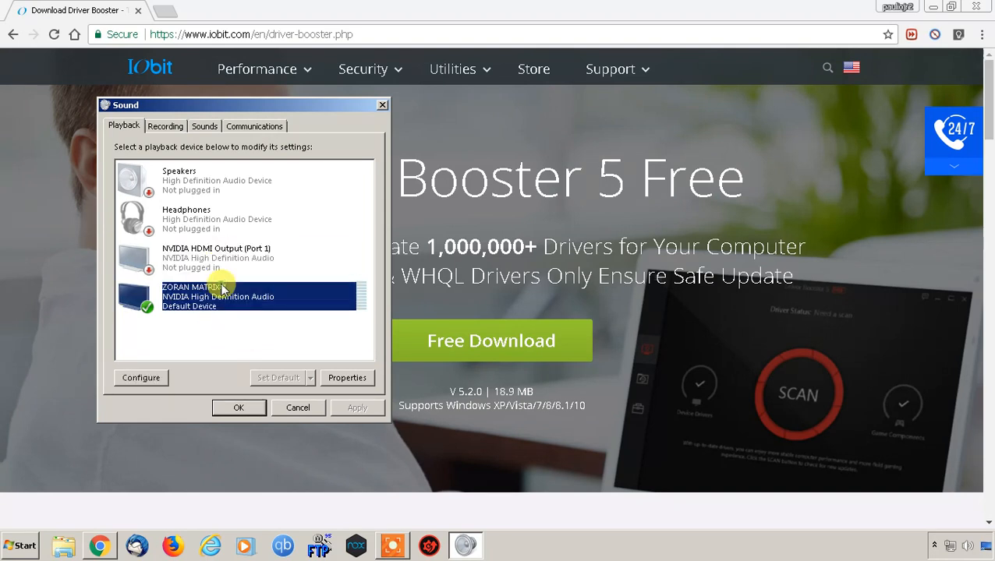
mouse_move(307, 427)
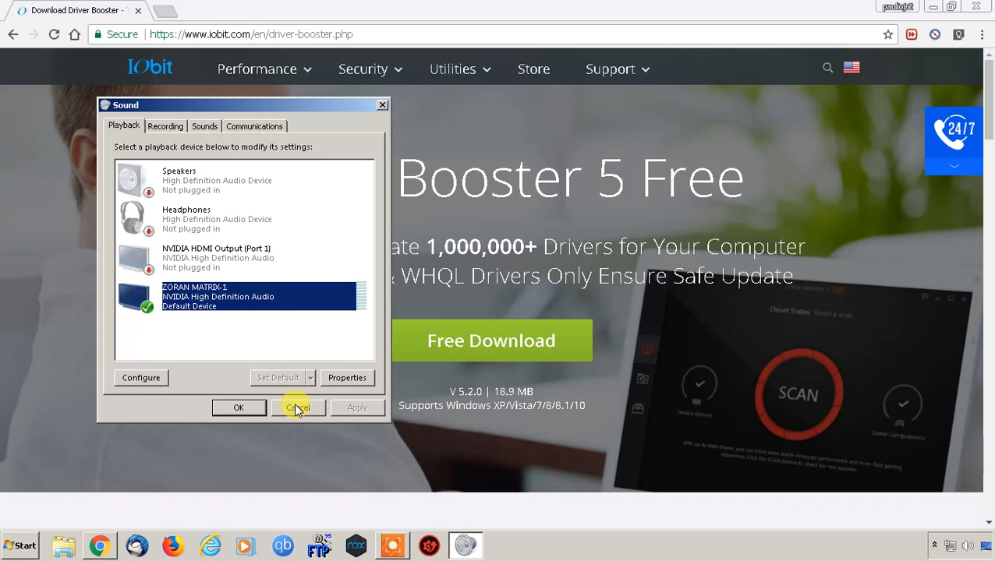
mouse_move(317, 437)
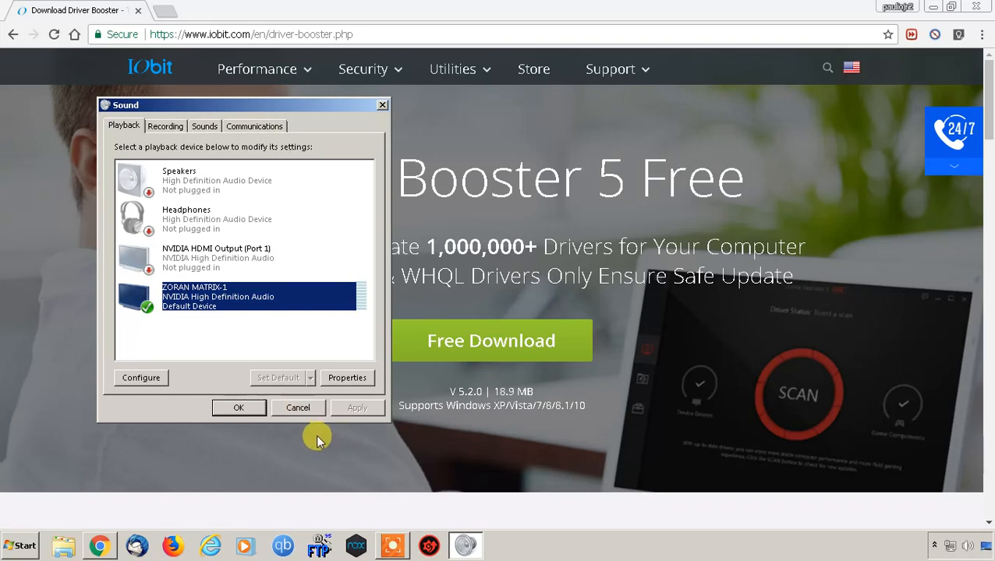
mouse_move(297, 407)
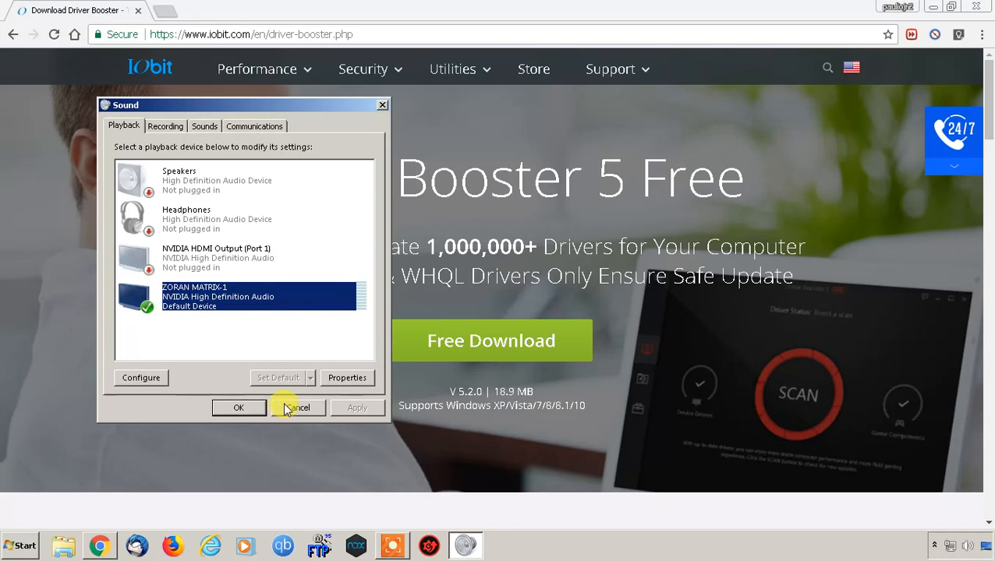
mouse_move(201, 257)
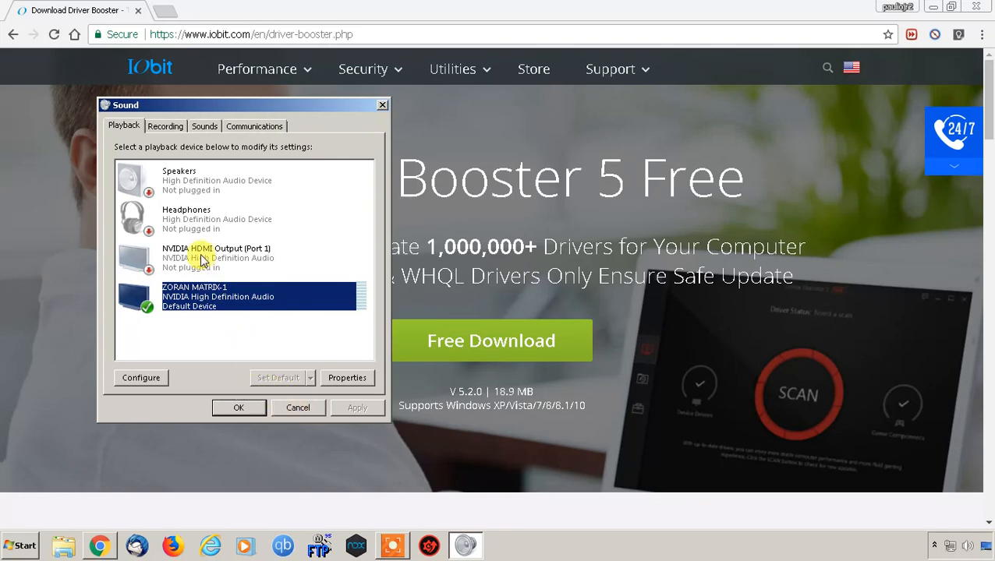
mouse_move(279, 304)
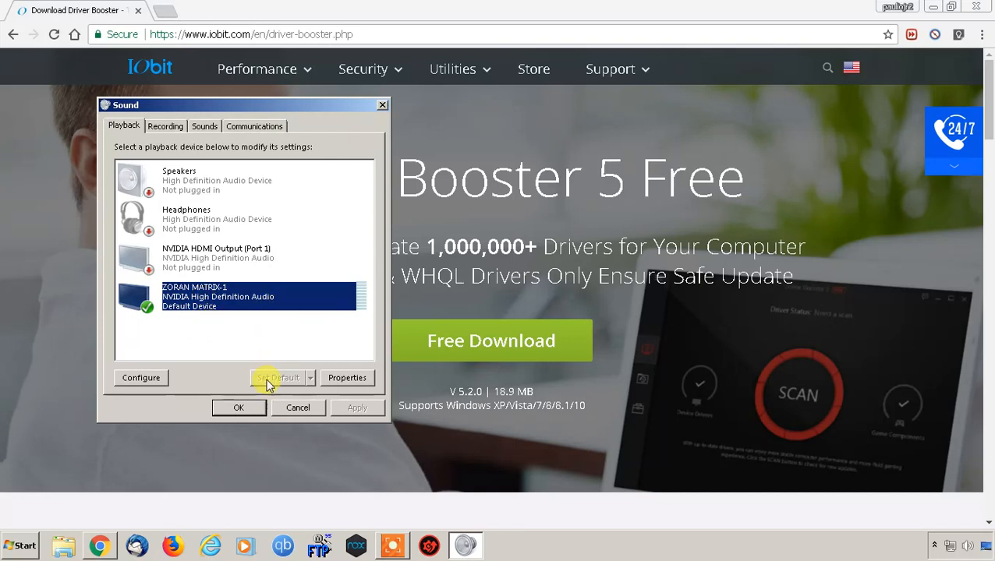
mouse_move(304, 411)
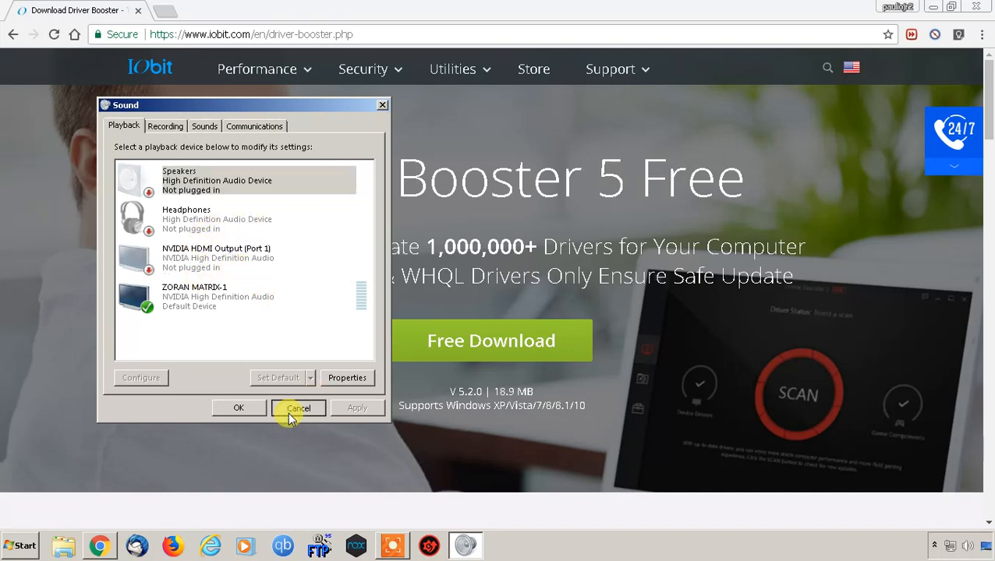
click(298, 408)
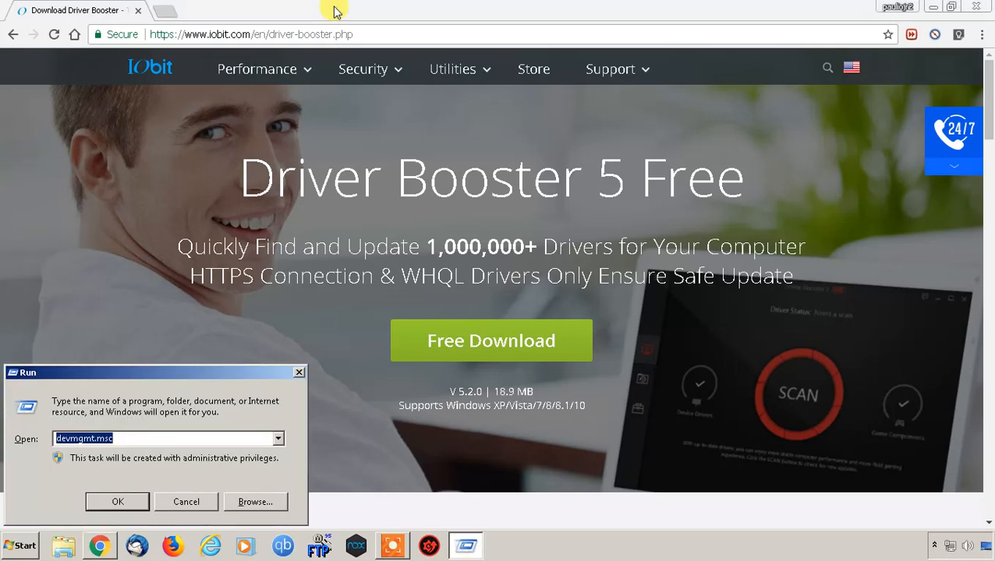
- Launch Device Manager by running devmgmt.msc
click(156, 438)
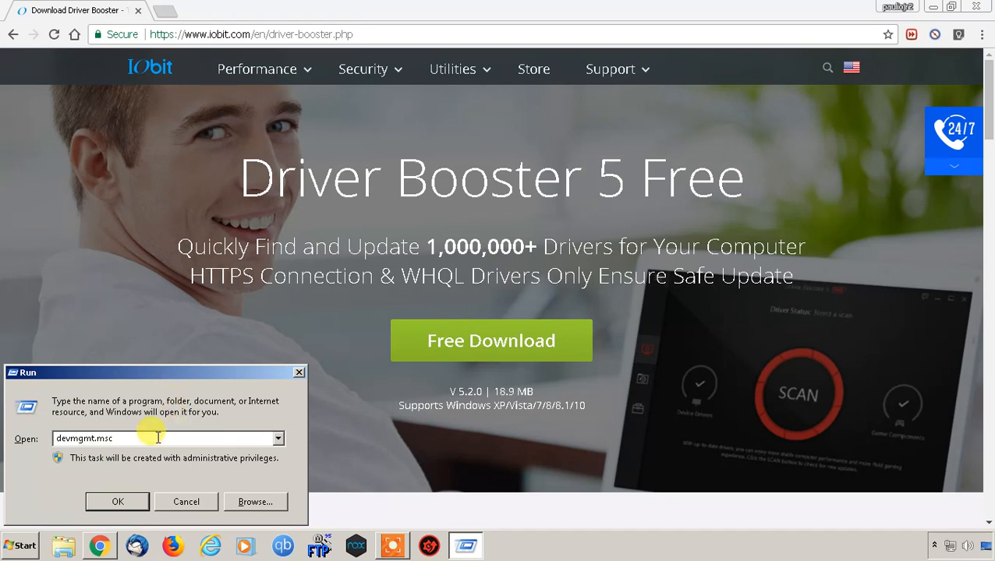
mouse_move(144, 442)
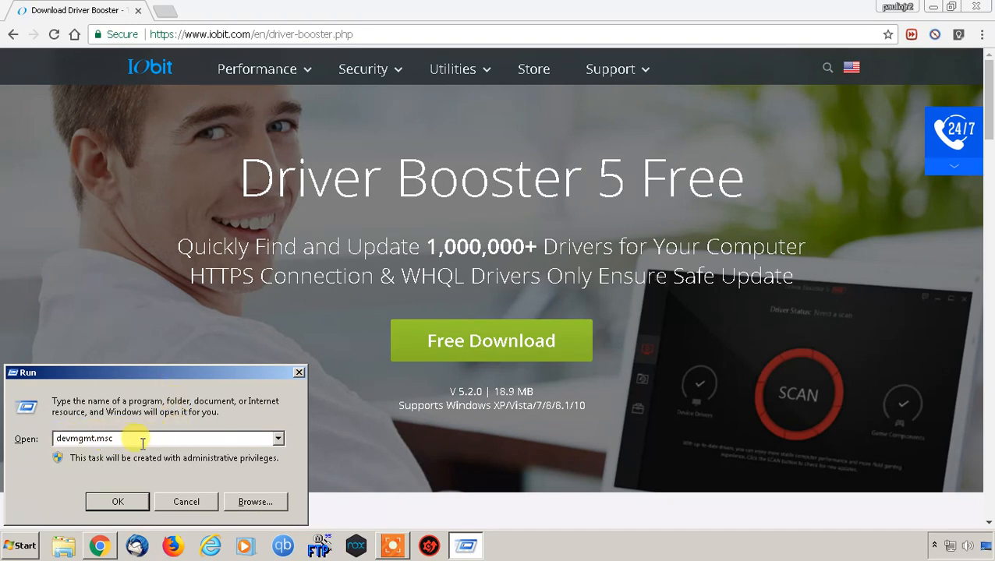
mouse_move(231, 444)
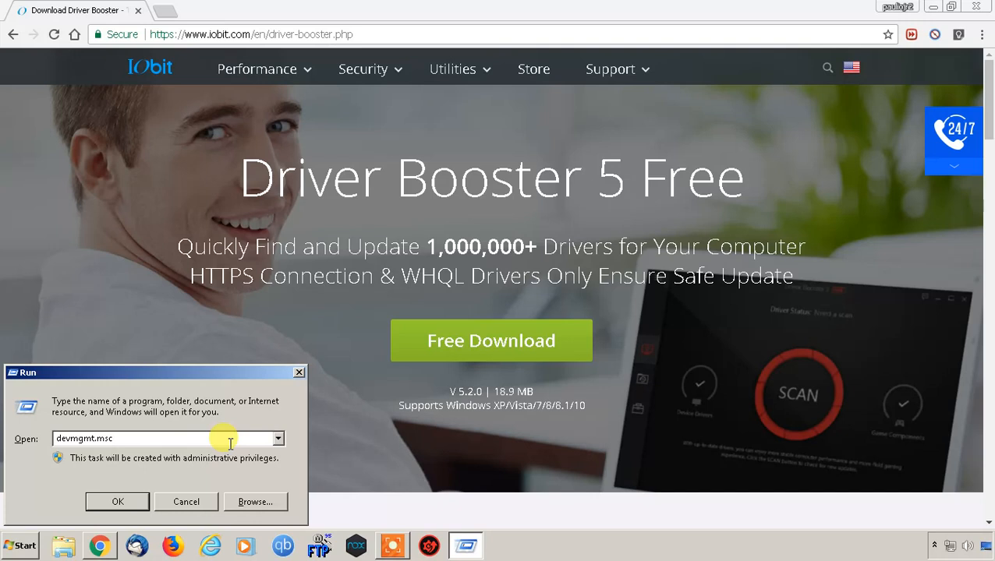
mouse_move(168, 452)
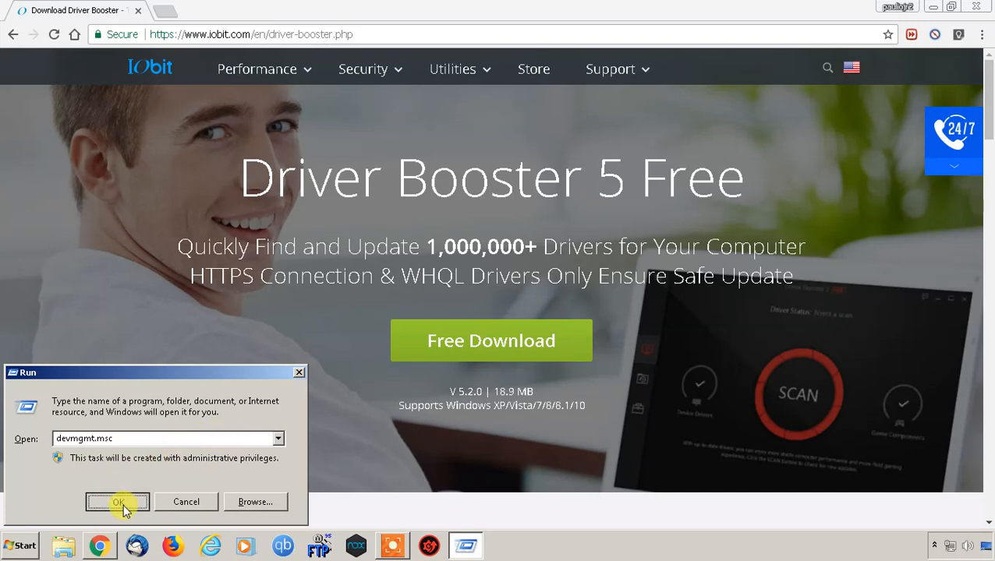
click(118, 502)
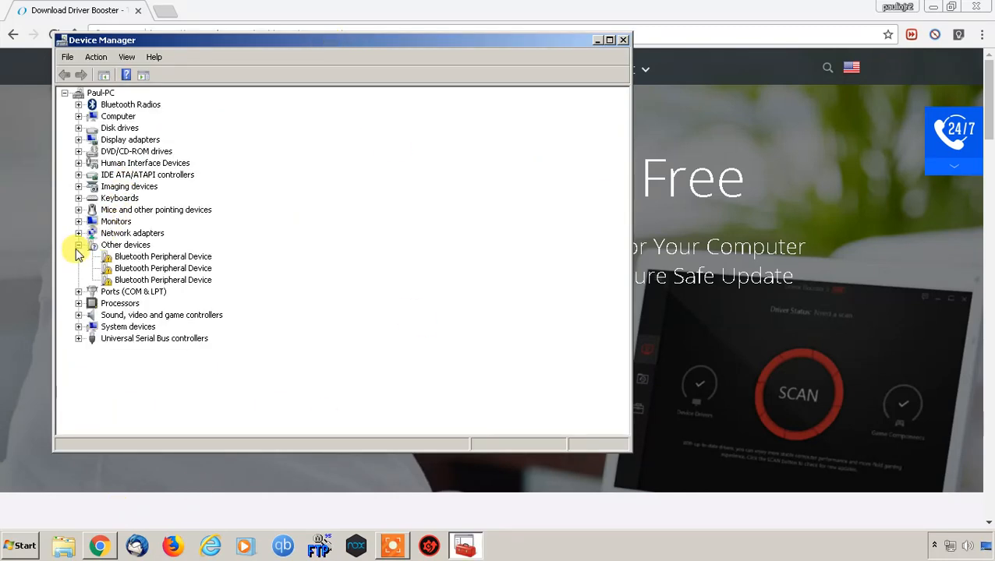
- Expand Display adapters and bring up the context menu for NVIDIA GeForce GT 610
click(78, 245)
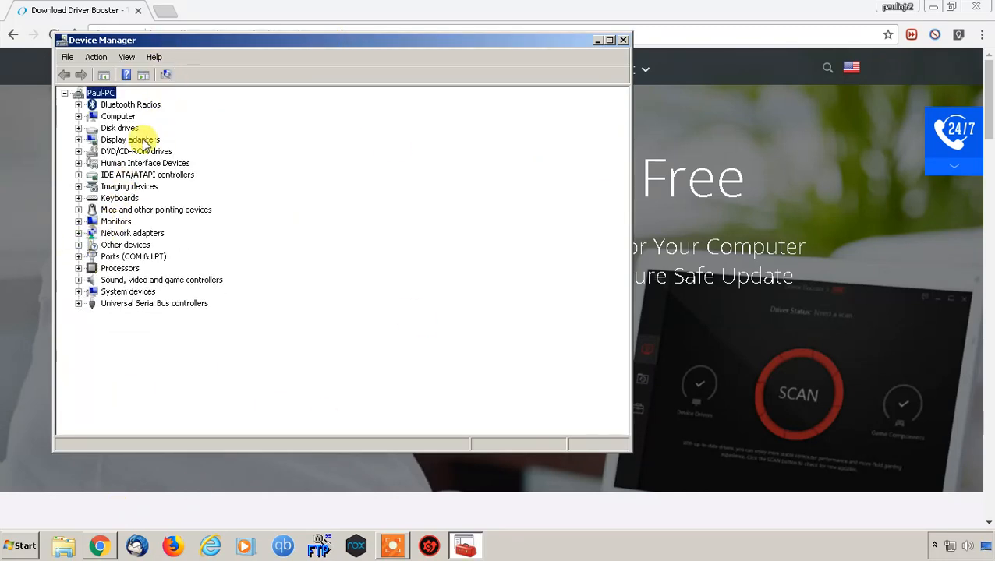
mouse_move(148, 151)
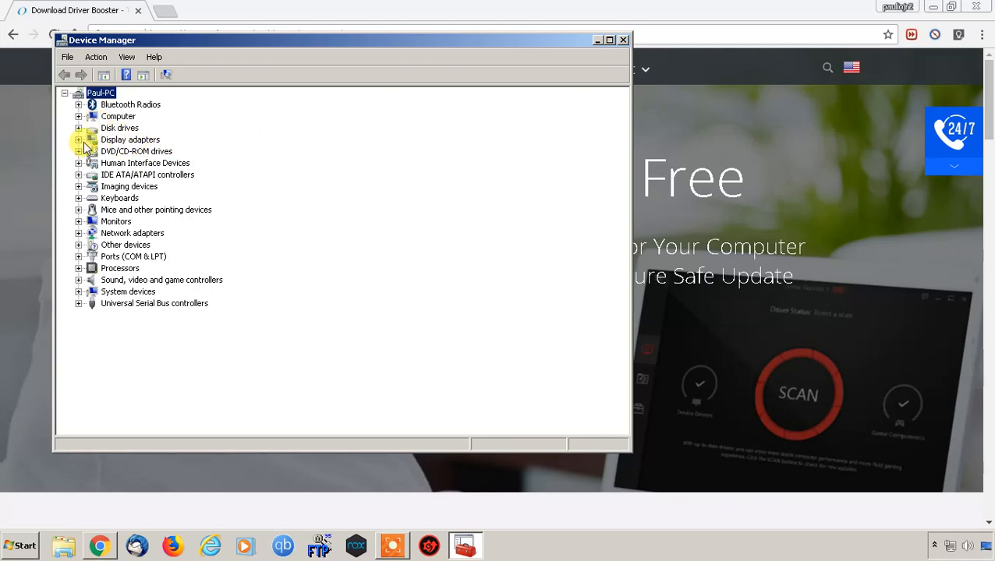
click(78, 140)
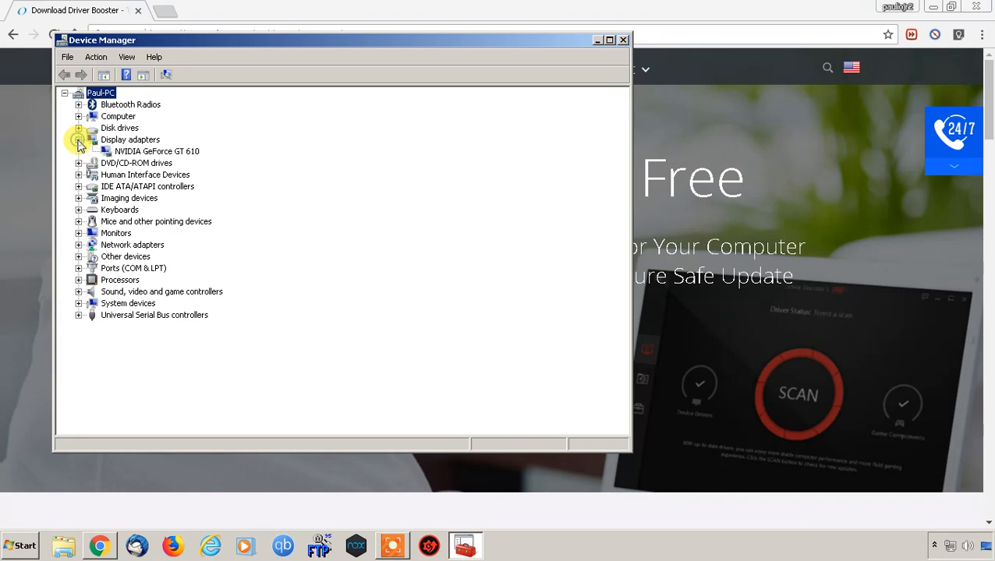
click(156, 151)
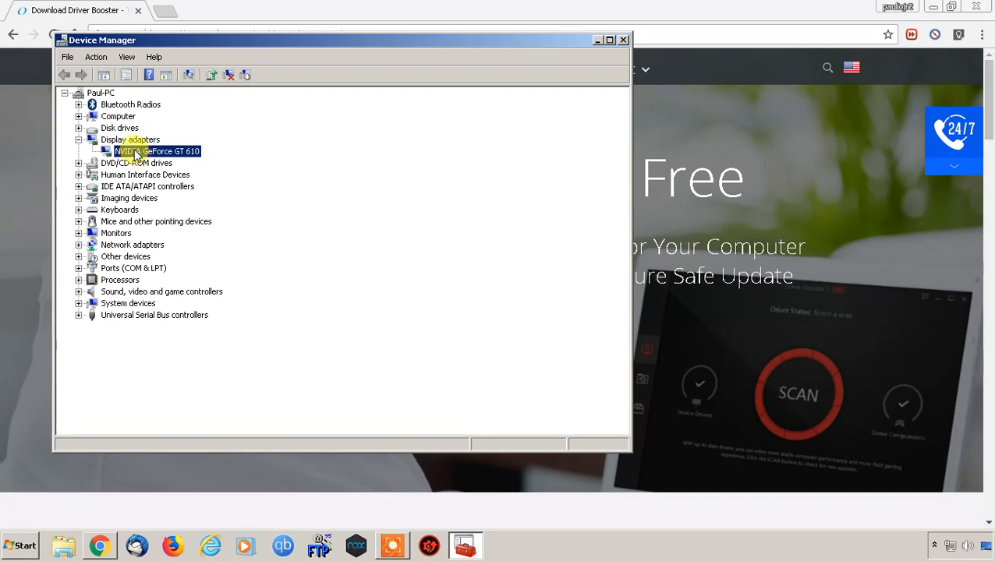
right_click(156, 151)
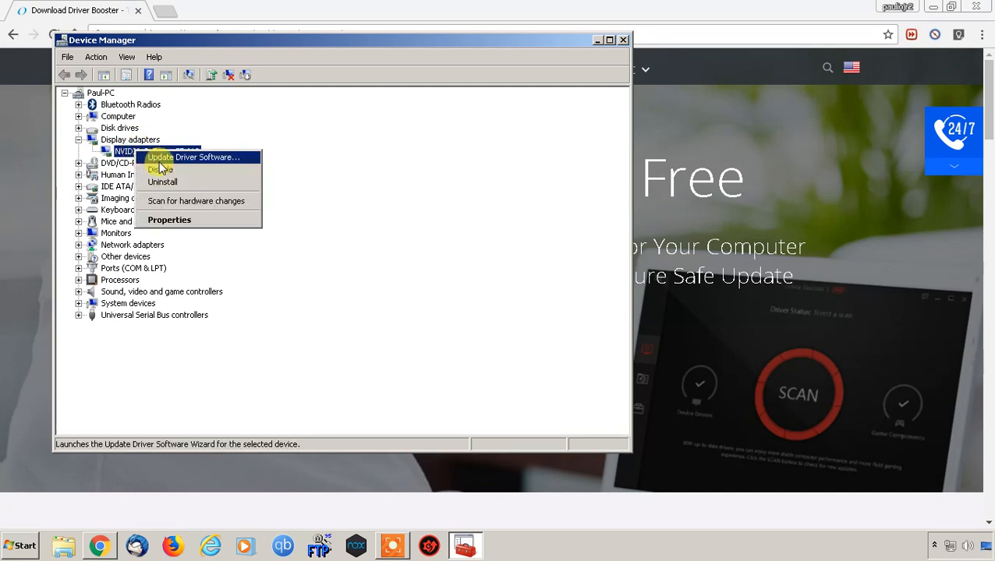
- Start an automatic online driver update for the GeForce GT 610, then cancel the search
click(193, 155)
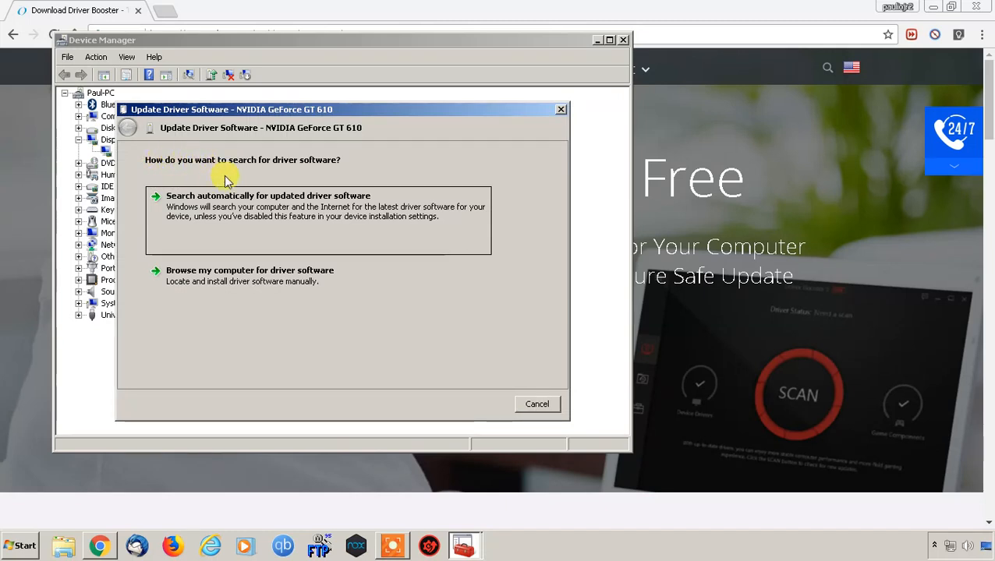
mouse_move(258, 218)
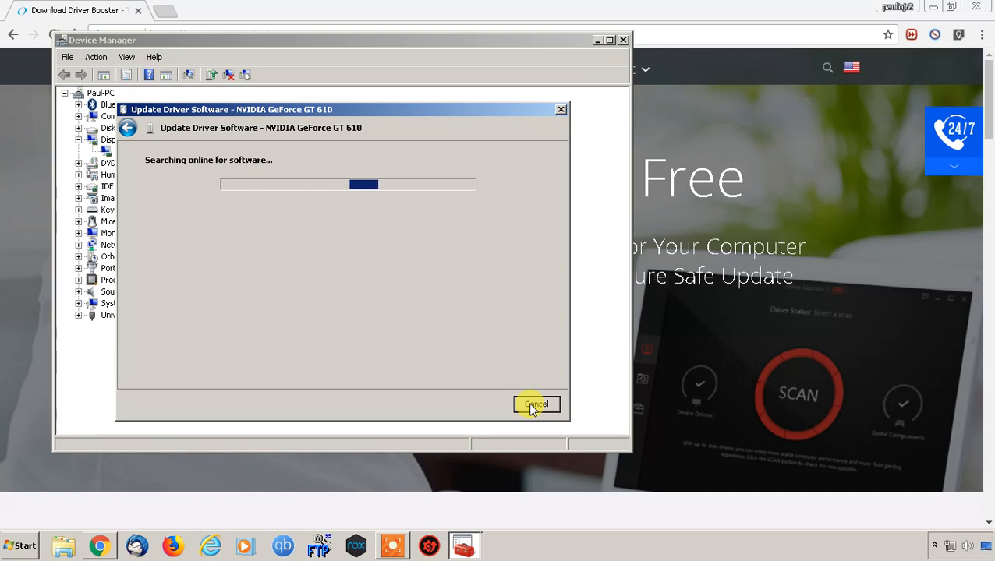
click(537, 404)
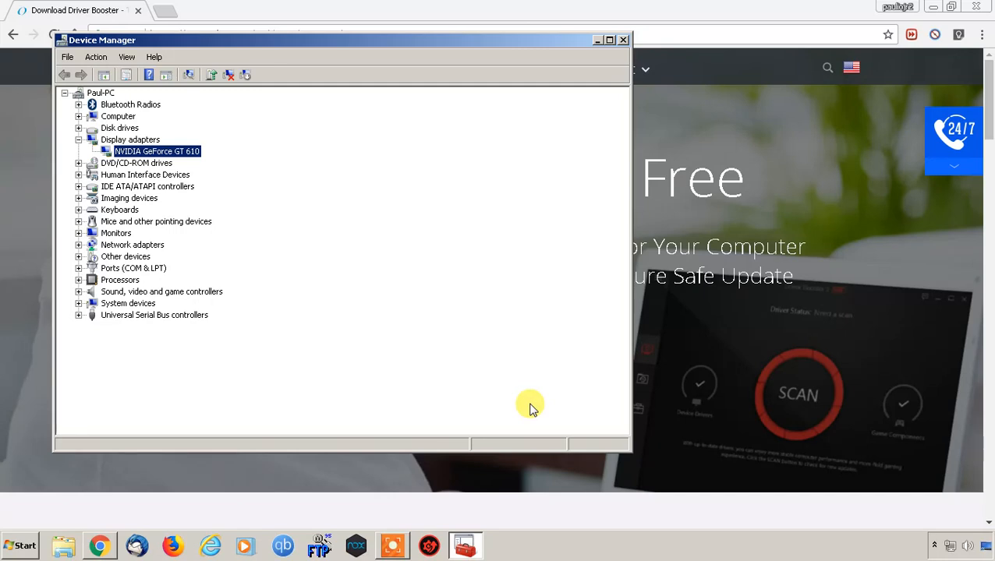
mouse_move(511, 6)
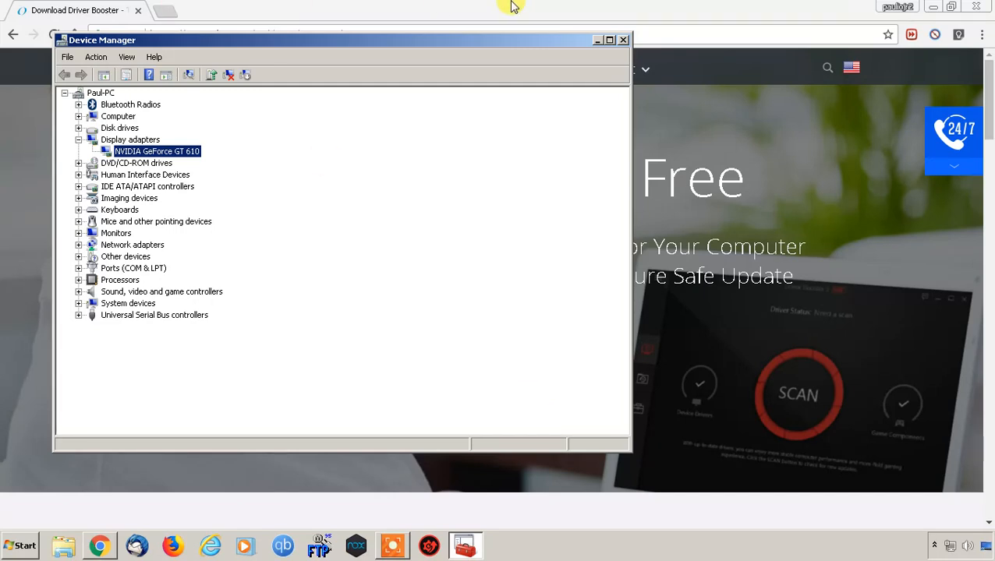
mouse_move(621, 41)
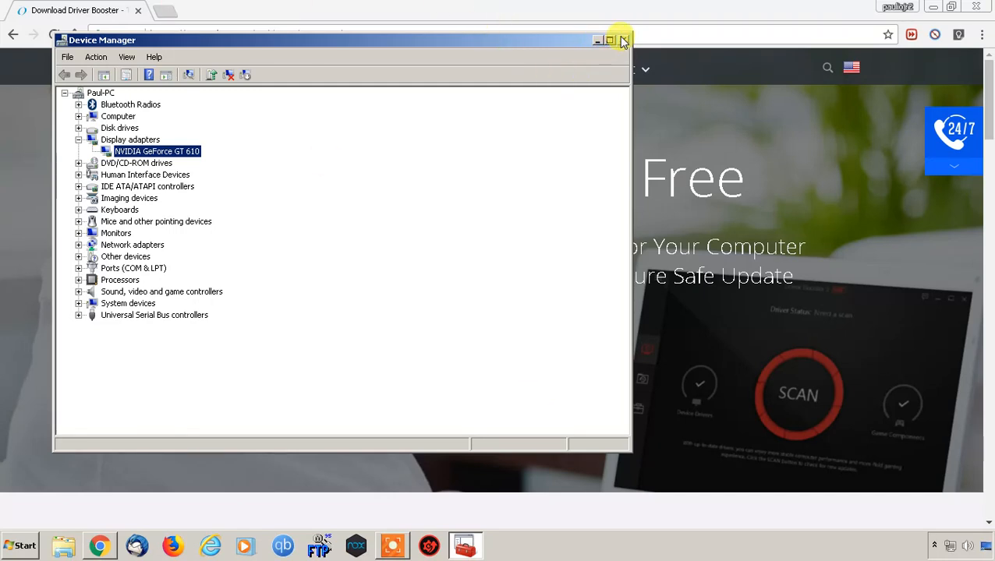
mouse_move(622, 41)
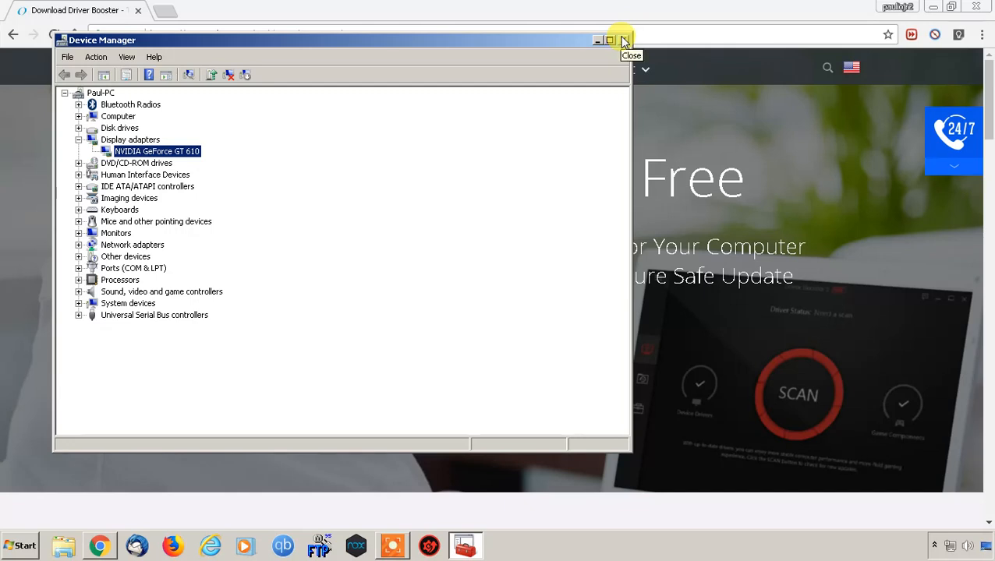
- Close Device Manager to return to the IObit Driver Booster 5 Free download page
click(624, 41)
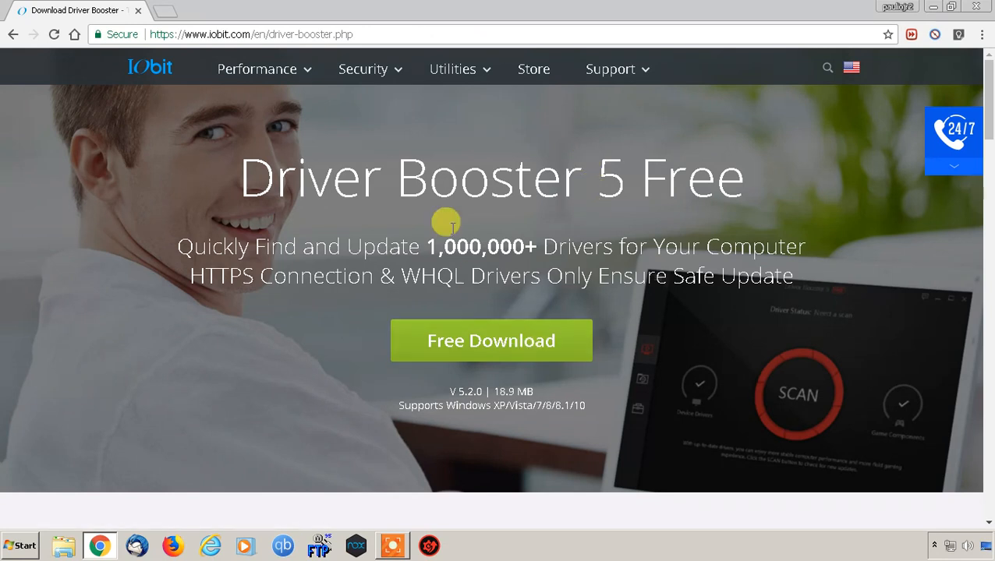
mouse_move(340, 34)
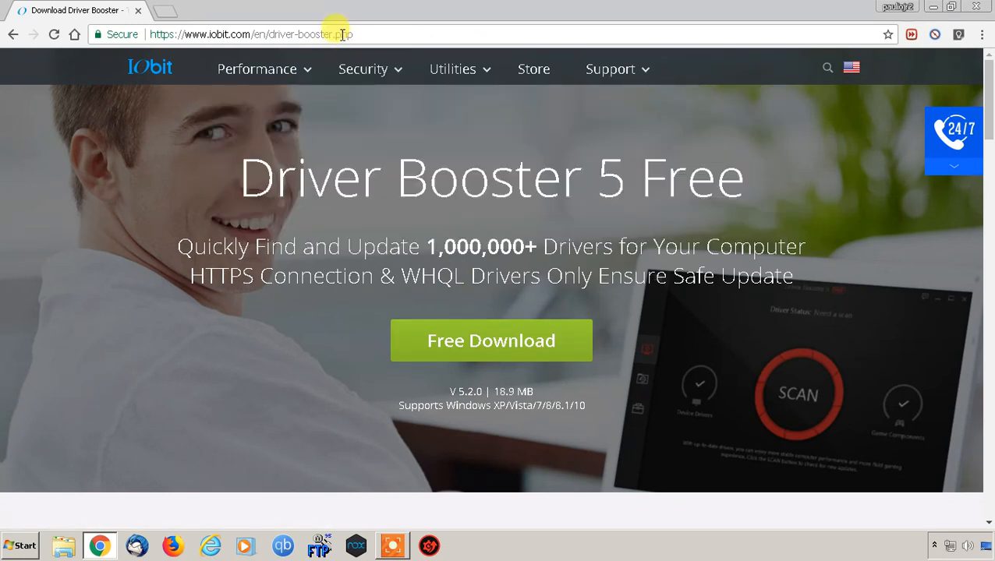
mouse_move(475, 321)
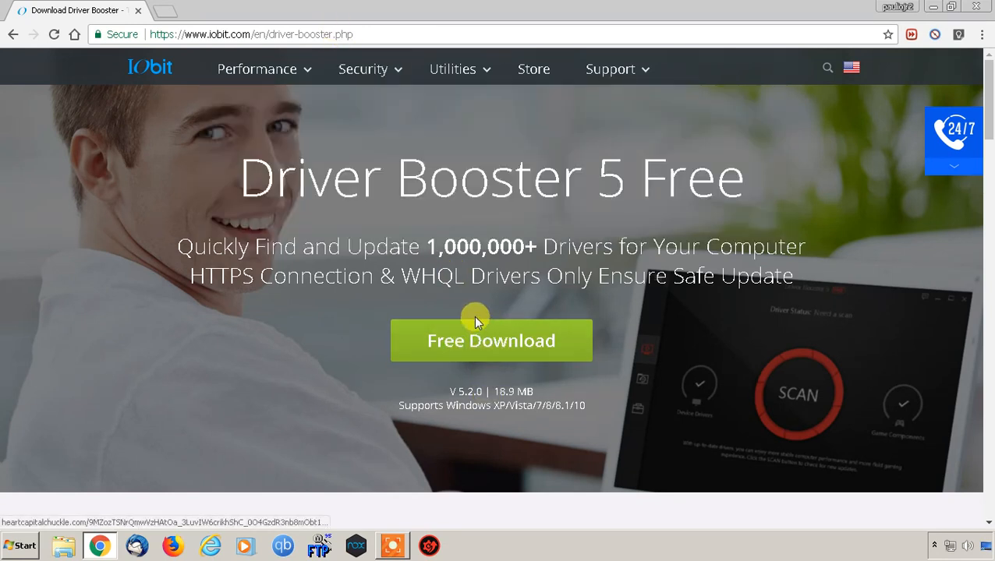
mouse_move(404, 380)
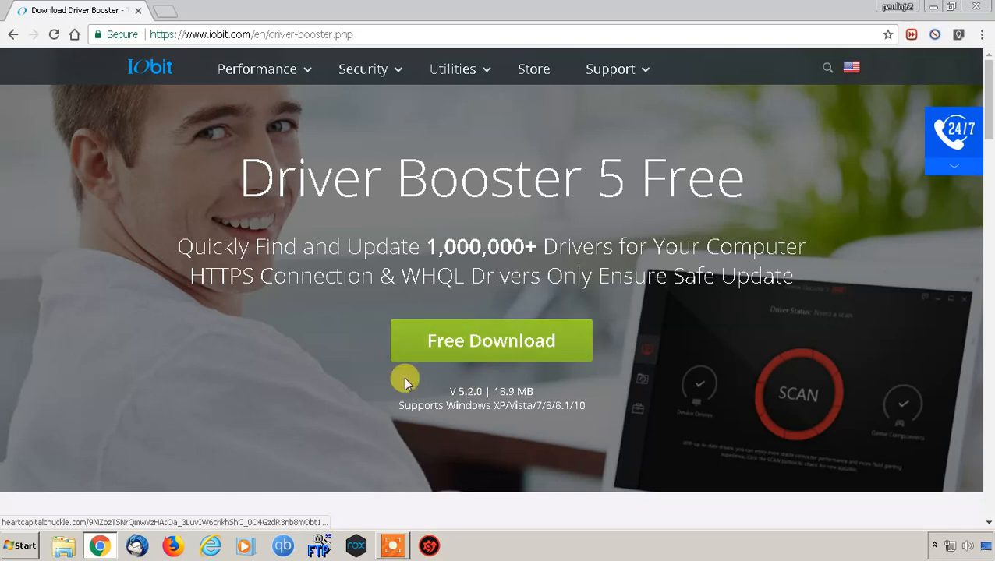
mouse_move(499, 349)
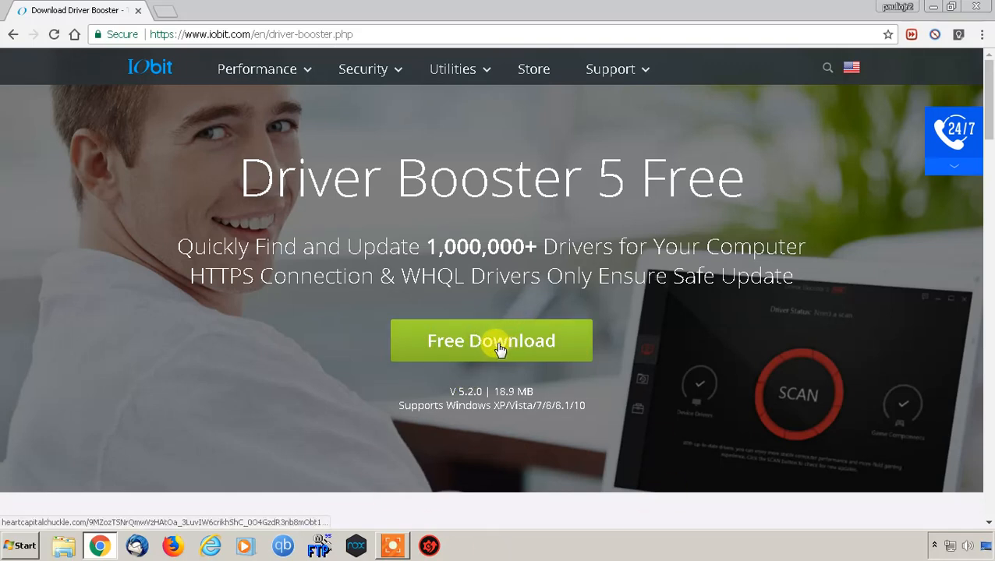
mouse_move(446, 543)
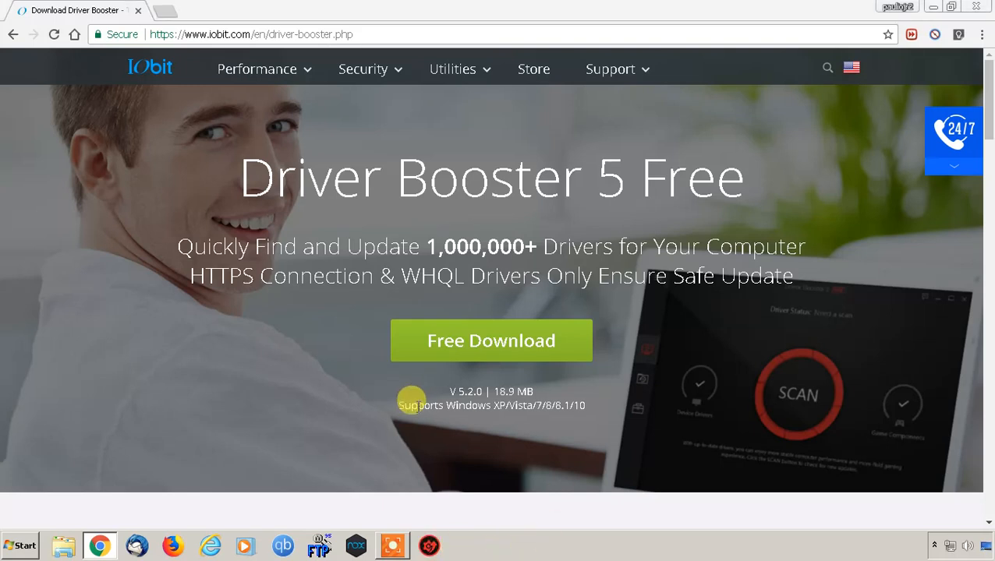
mouse_move(479, 304)
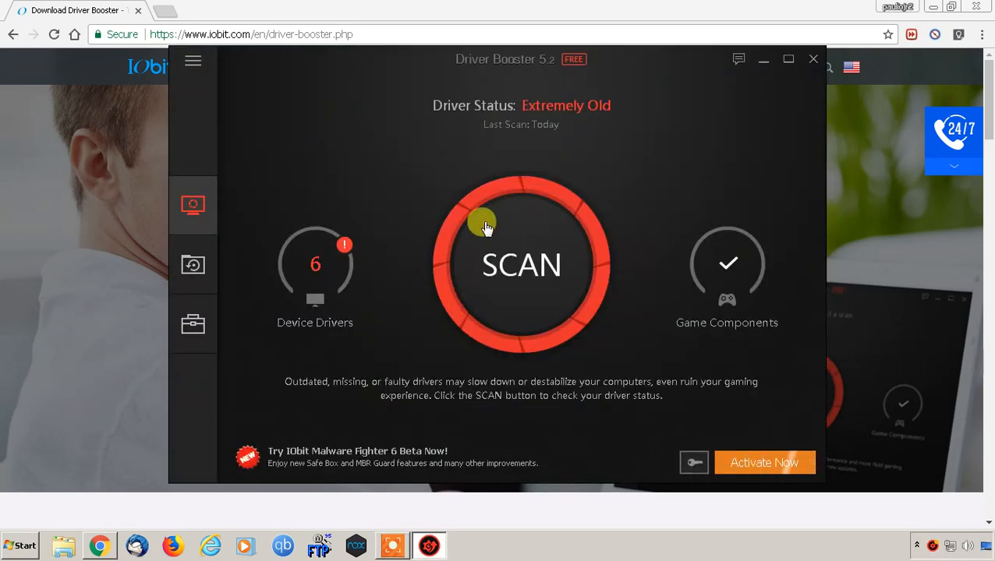
- Run a Driver Booster scan for outdated drivers
click(521, 265)
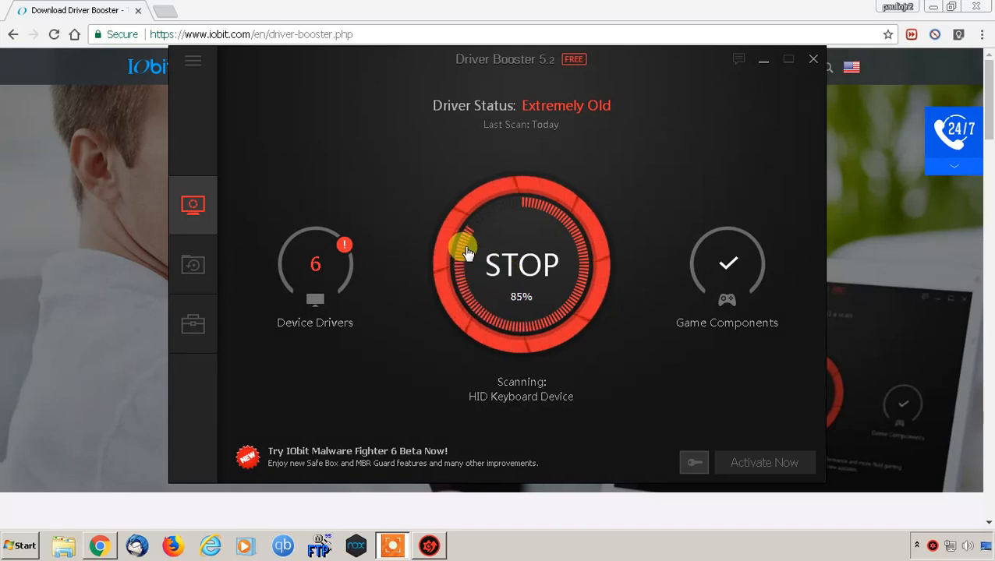
mouse_move(406, 249)
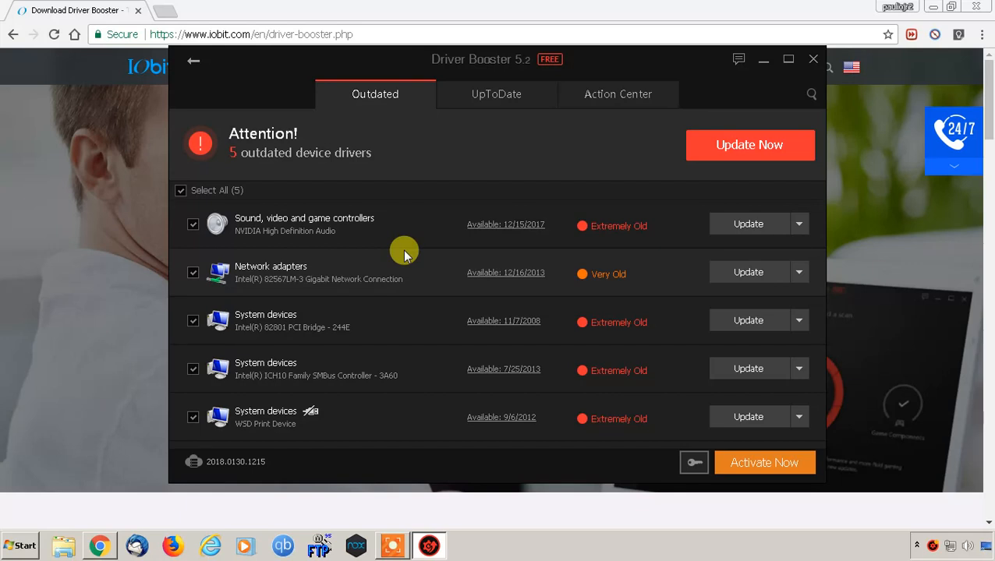
mouse_move(424, 331)
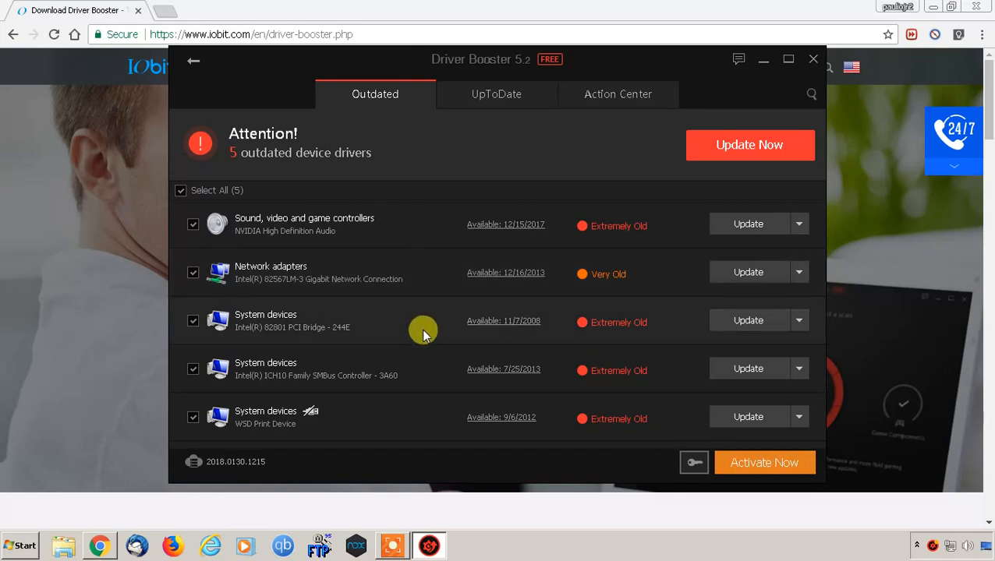
mouse_move(428, 288)
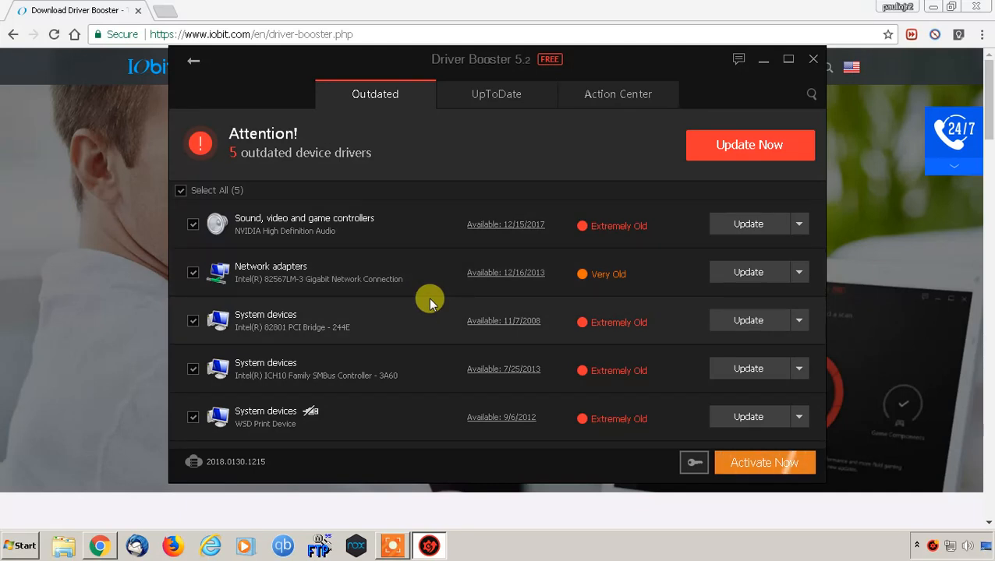
mouse_move(312, 300)
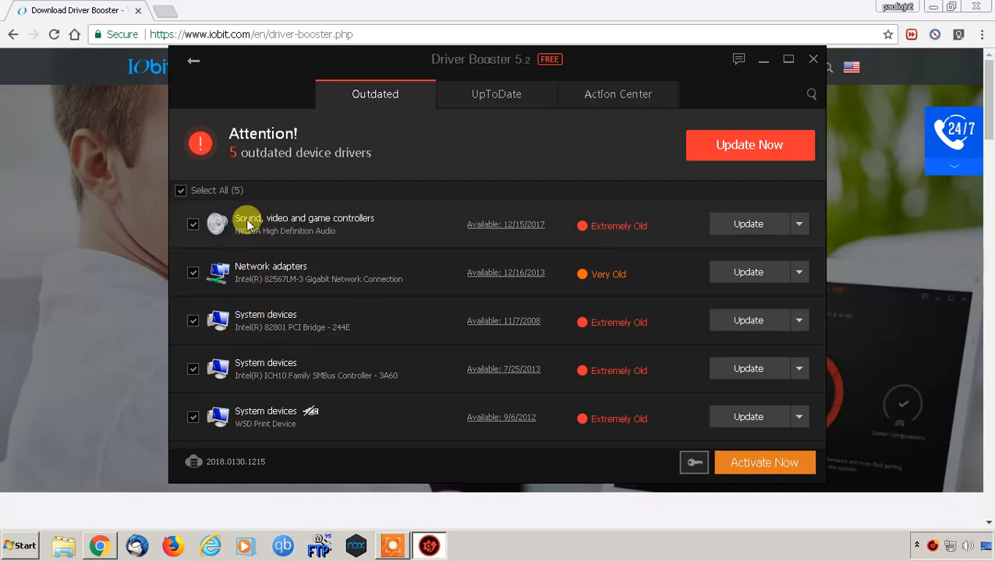
mouse_move(247, 244)
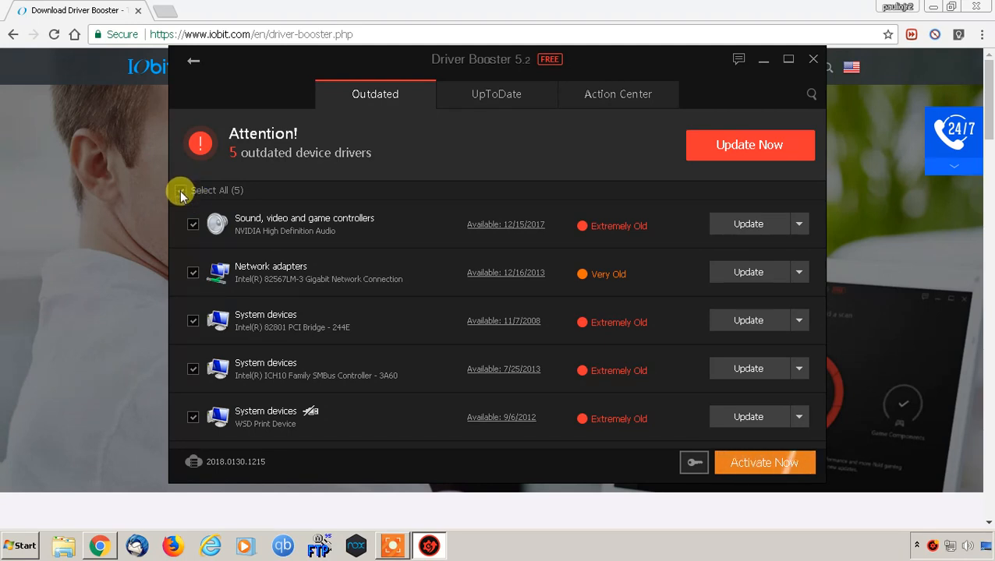
- Deselect all drivers, tick only Intel 82801 PCI Bridge - 244E and start its update
click(180, 190)
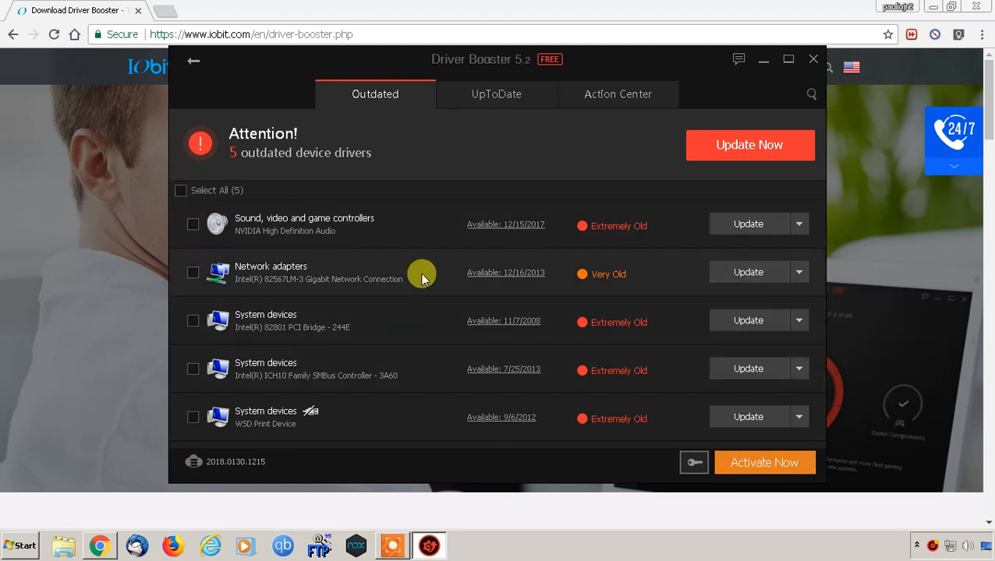
mouse_move(368, 247)
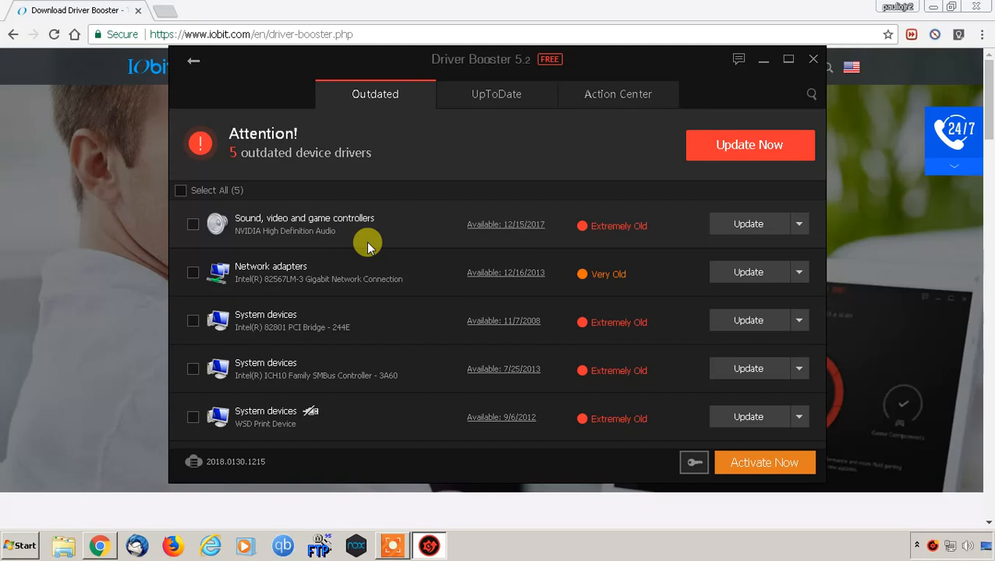
mouse_move(307, 250)
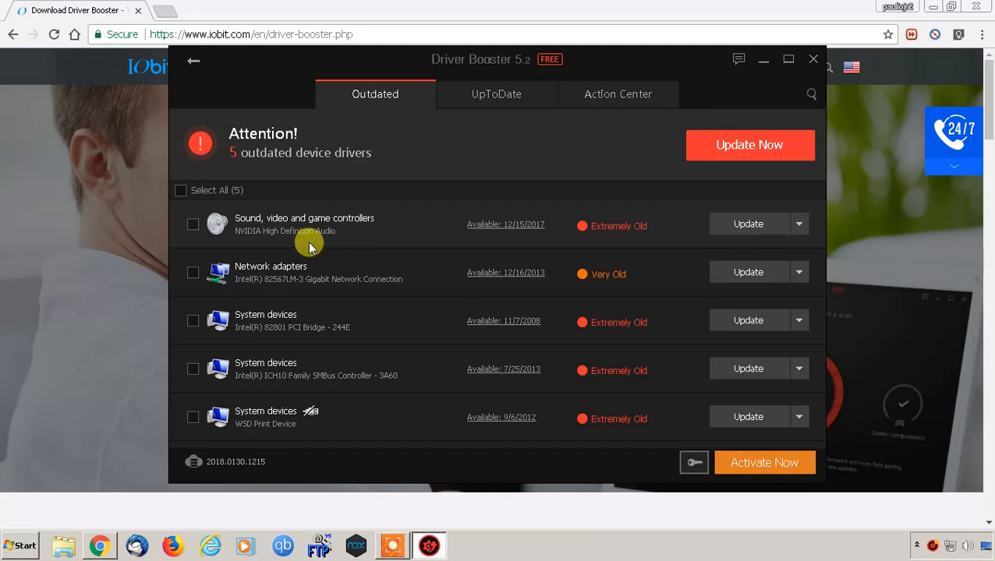
mouse_move(262, 211)
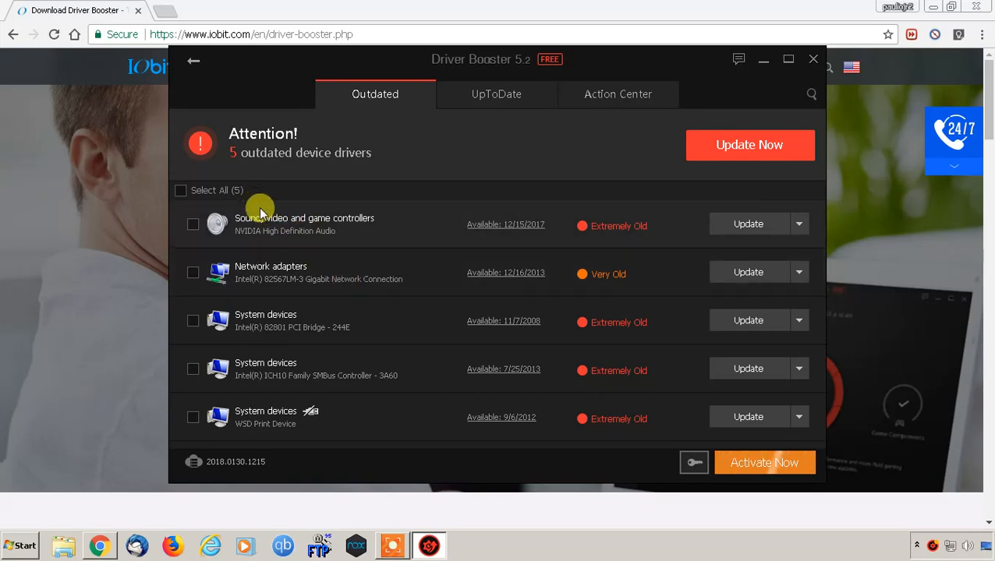
mouse_move(252, 269)
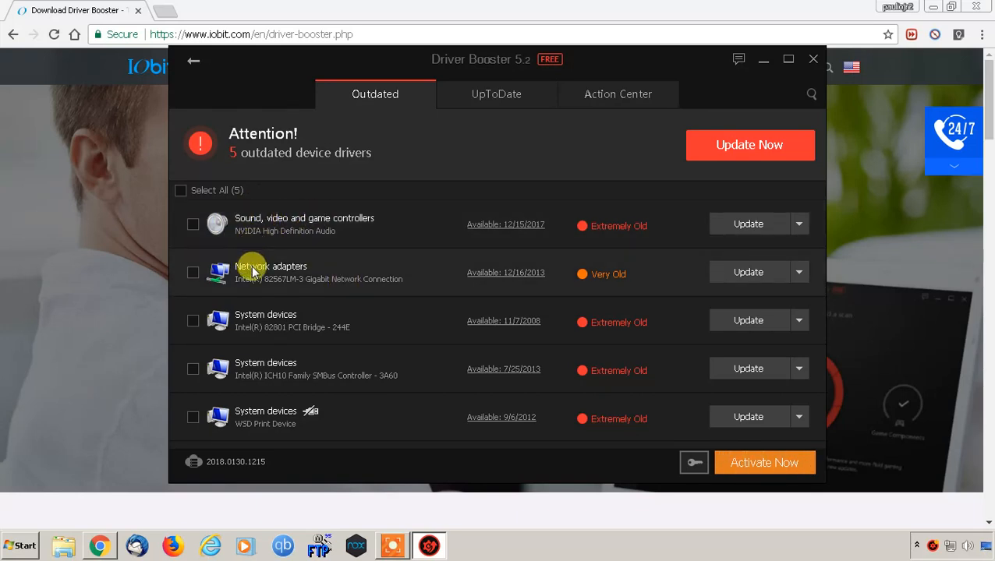
mouse_move(271, 367)
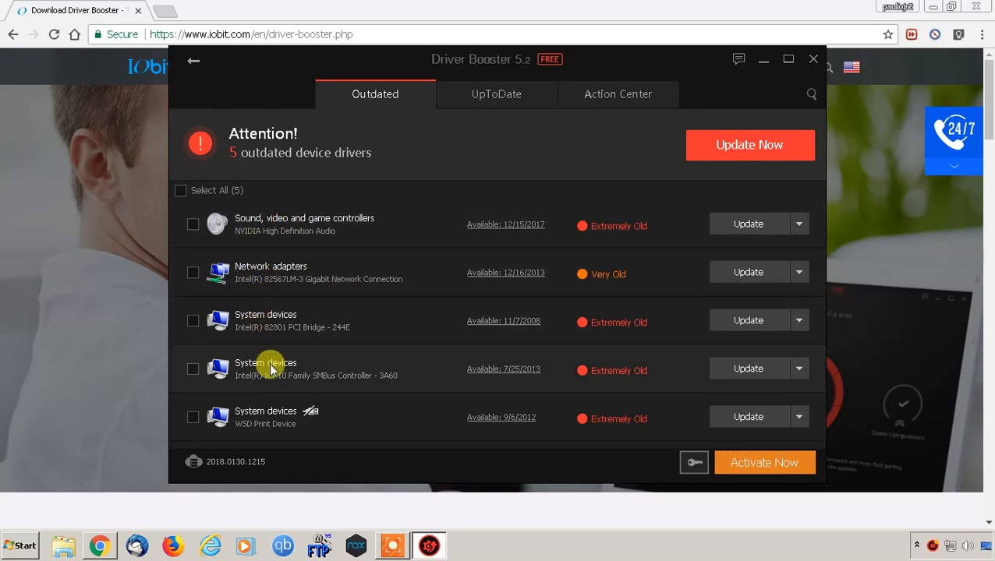
mouse_move(329, 321)
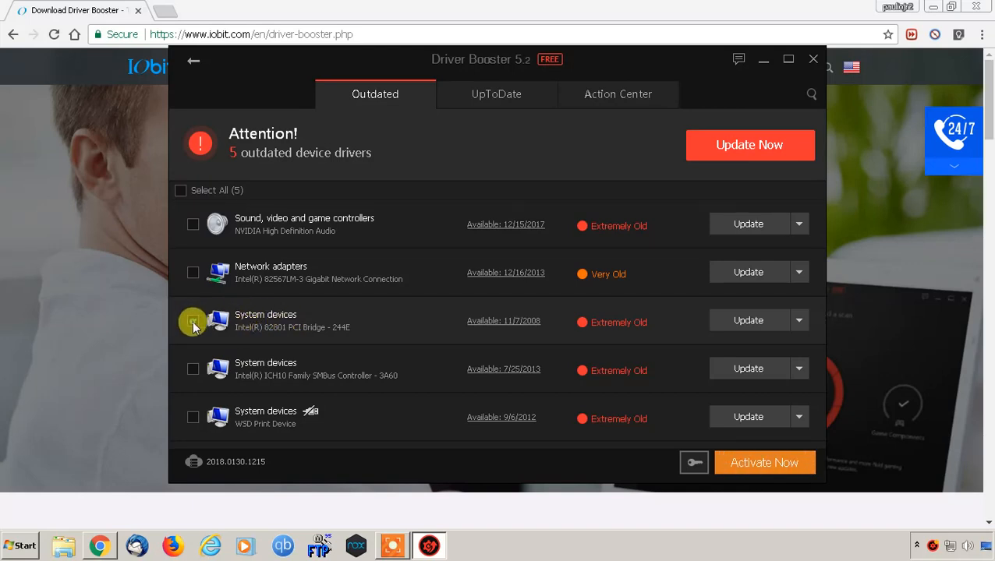
click(193, 321)
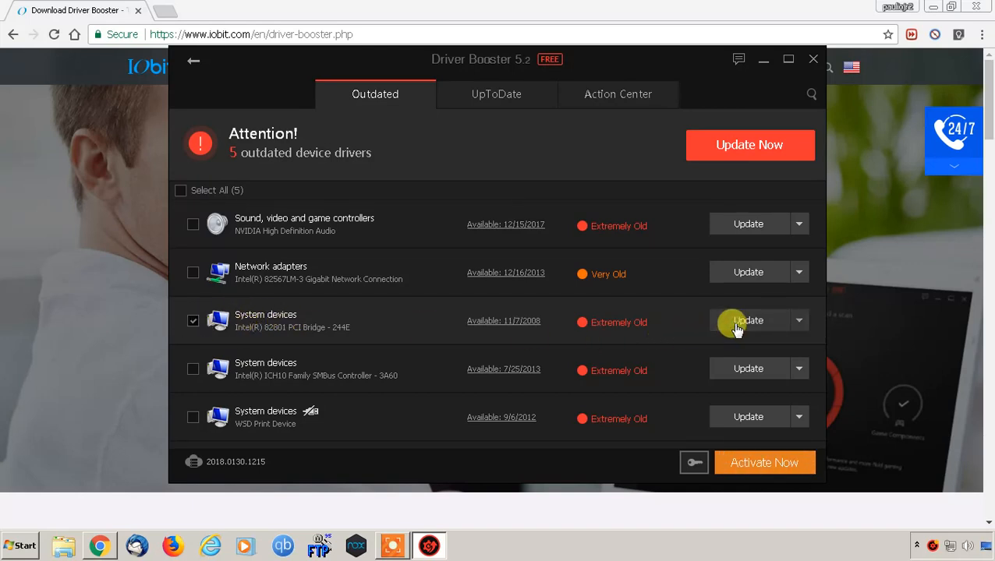
mouse_move(808, 312)
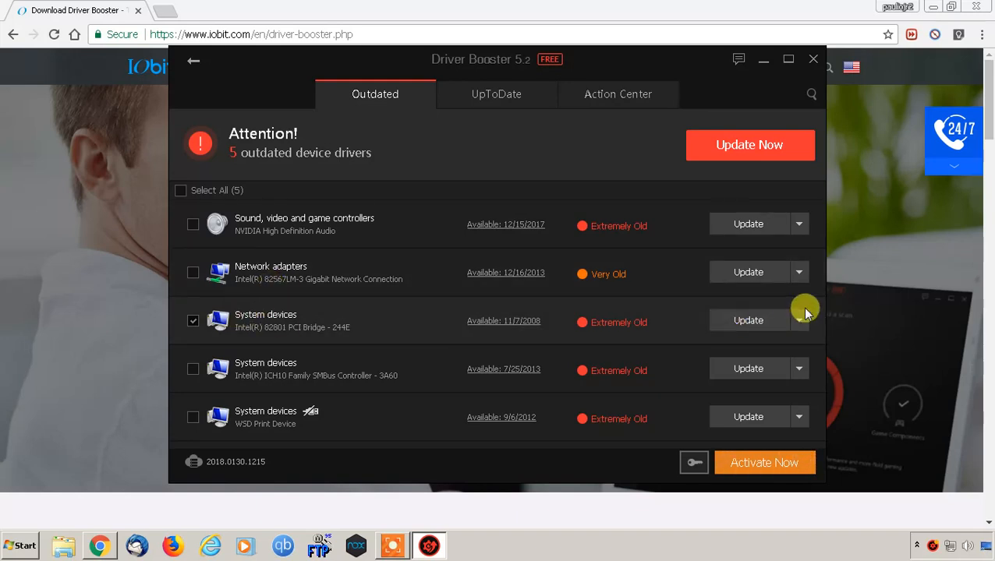
click(747, 319)
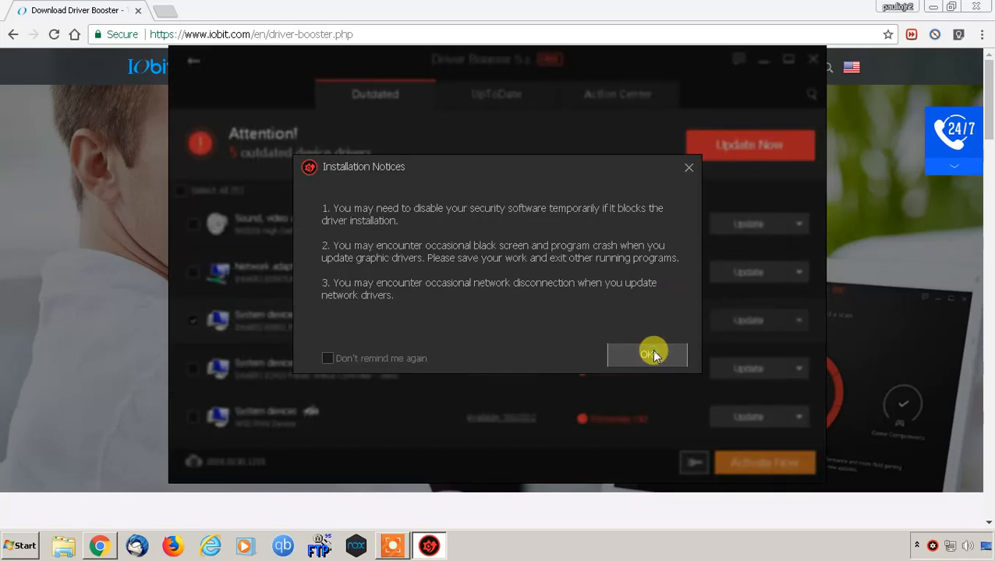
- Accept the Installation Notices to begin installing the Intel Chipset Driver
click(647, 355)
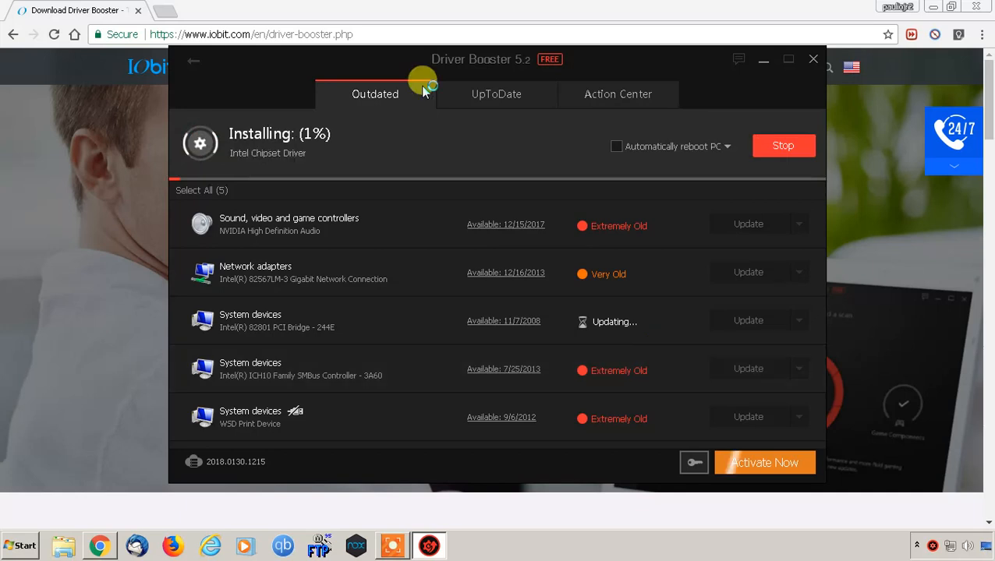
mouse_move(468, 100)
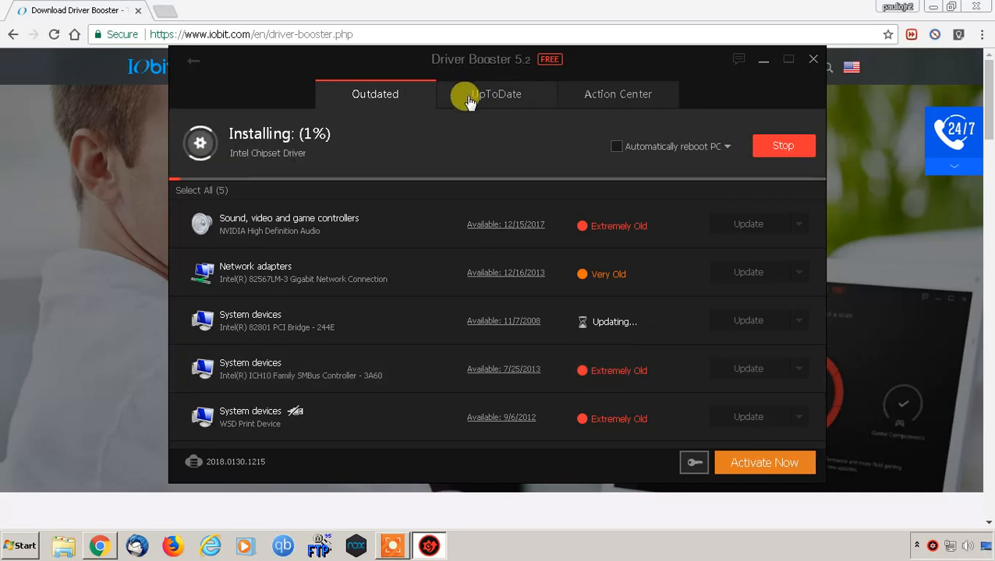
mouse_move(480, 109)
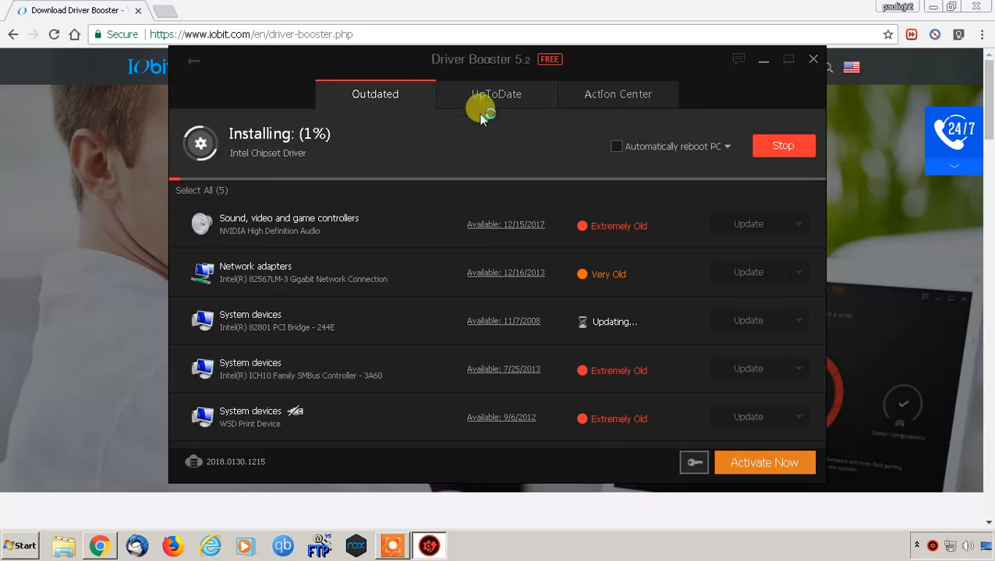
mouse_move(478, 122)
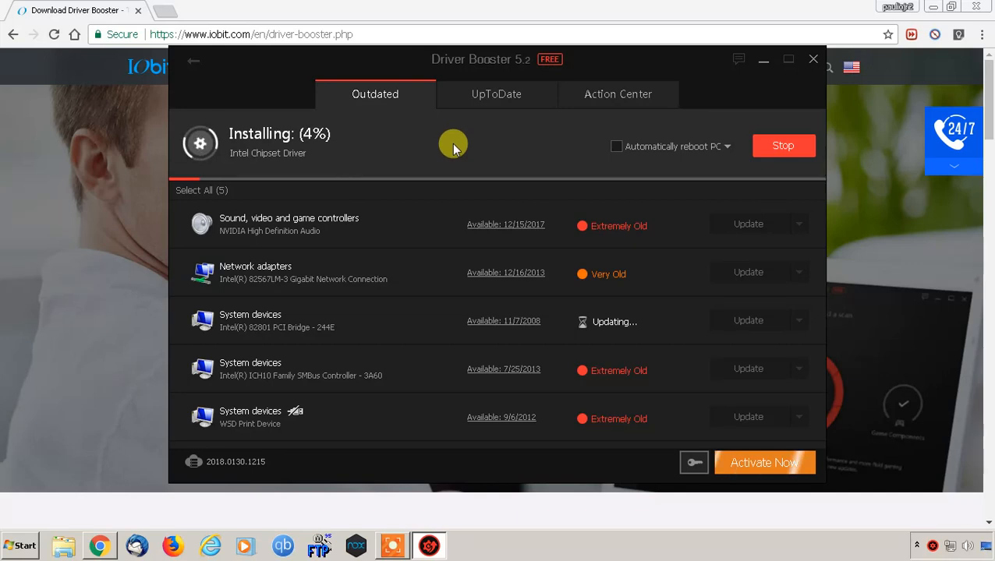
mouse_move(434, 150)
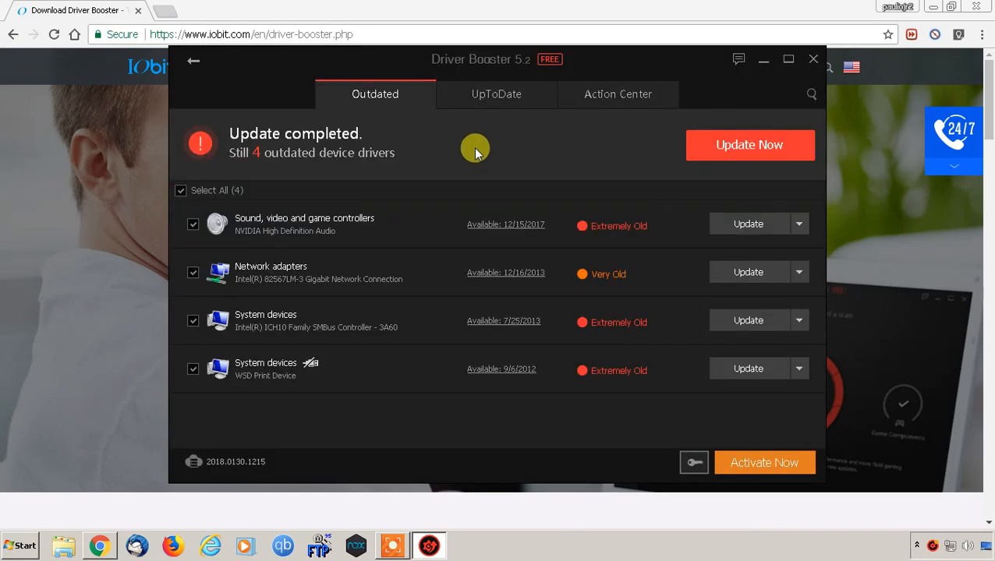
mouse_move(456, 146)
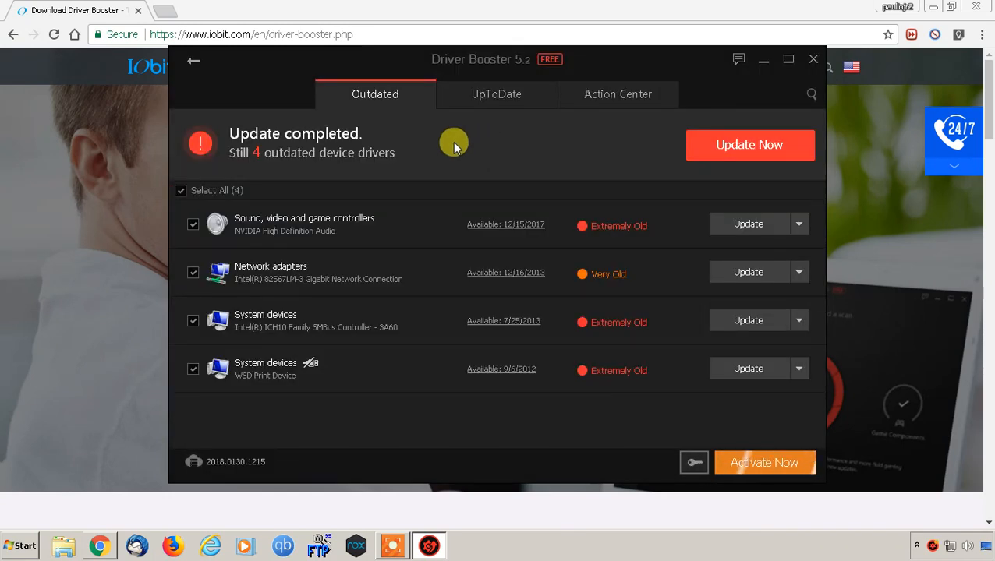